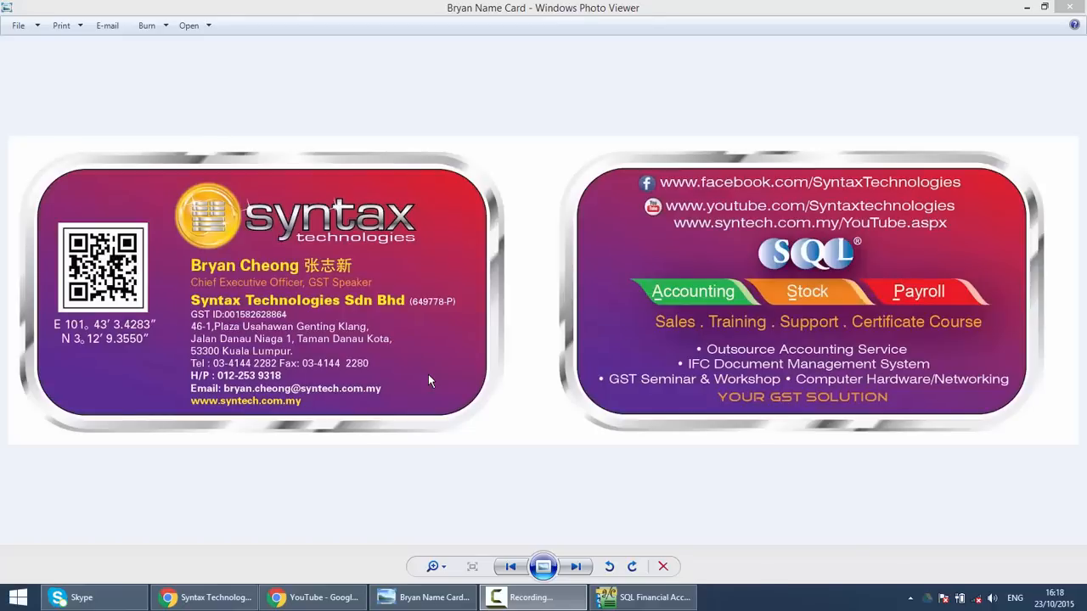
mouse_move(275, 433)
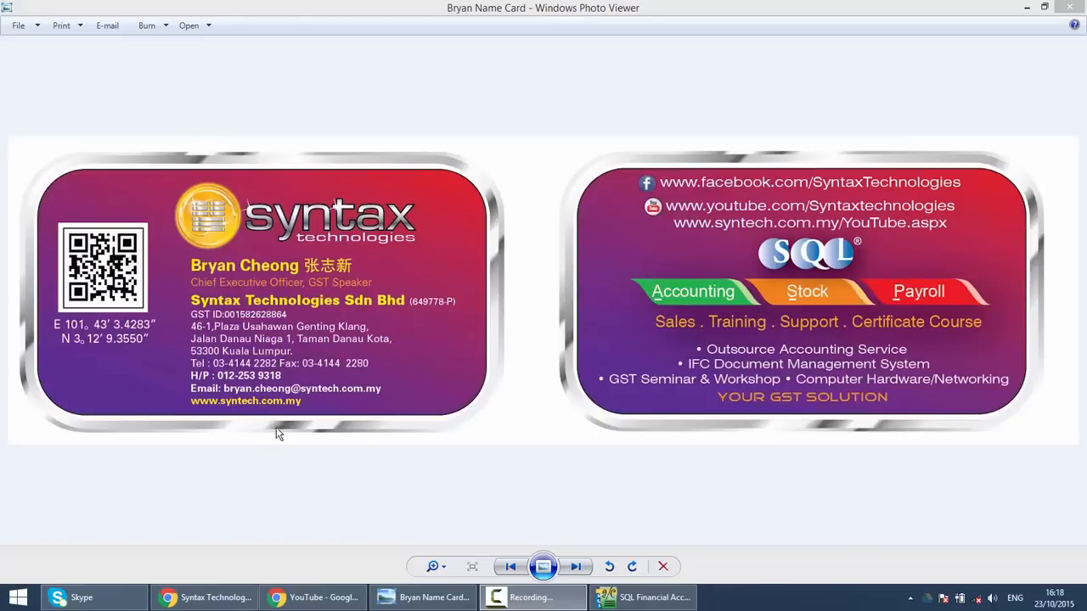
mouse_move(305, 496)
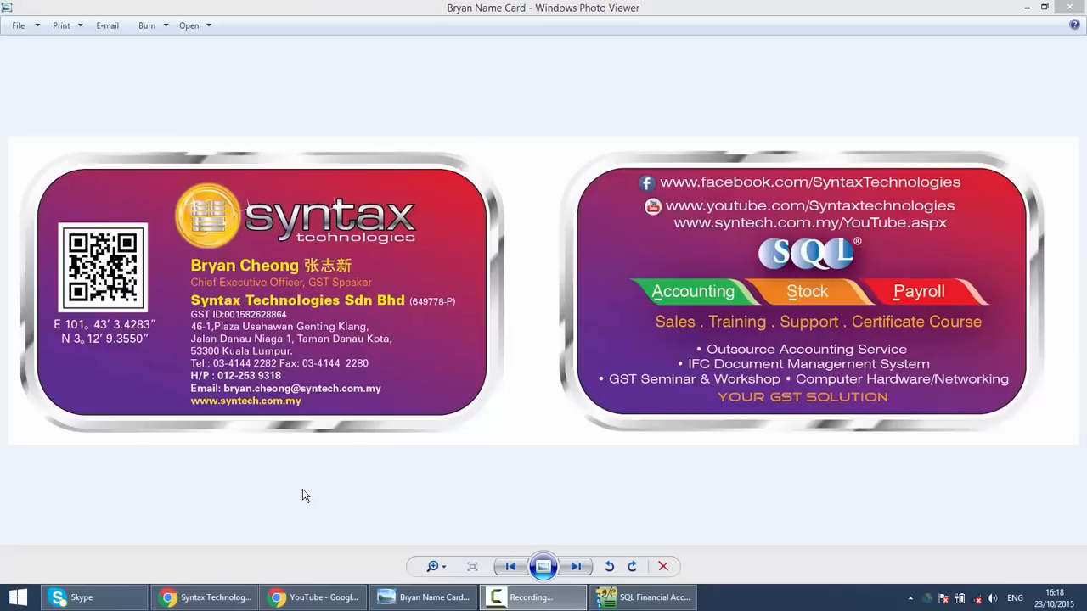
Step: Bring SQL Financial Accounting to the front showing the G. Ledger documents panel
click(642, 598)
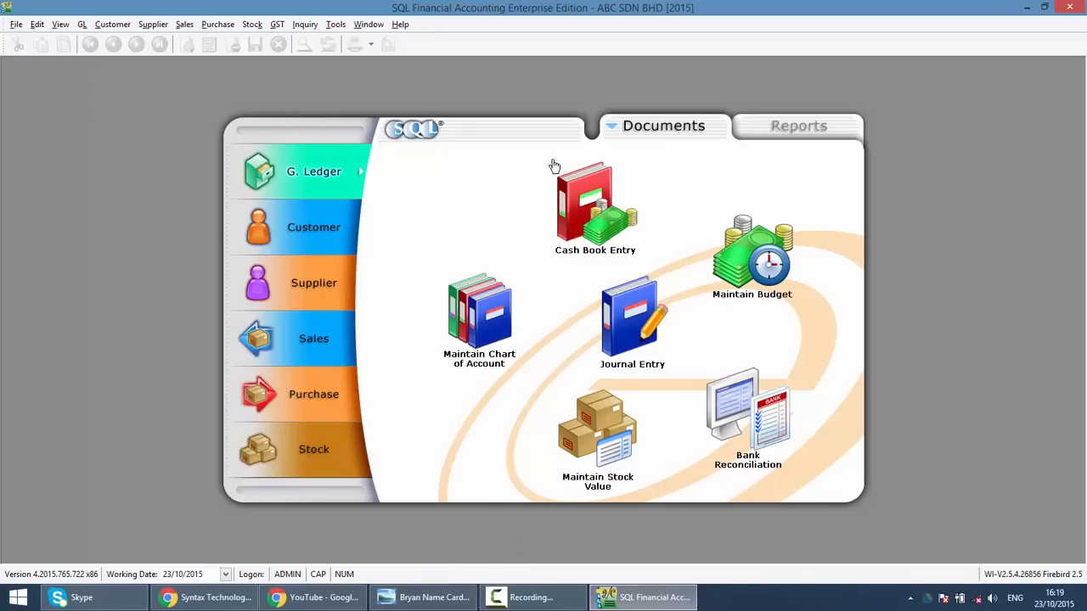
mouse_move(314, 246)
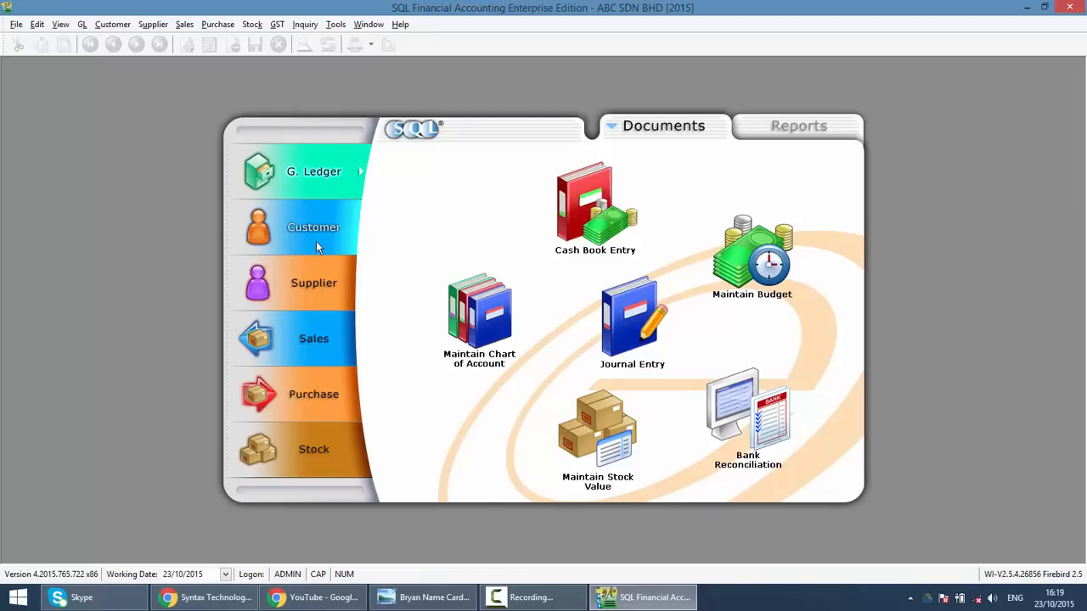
mouse_move(313, 282)
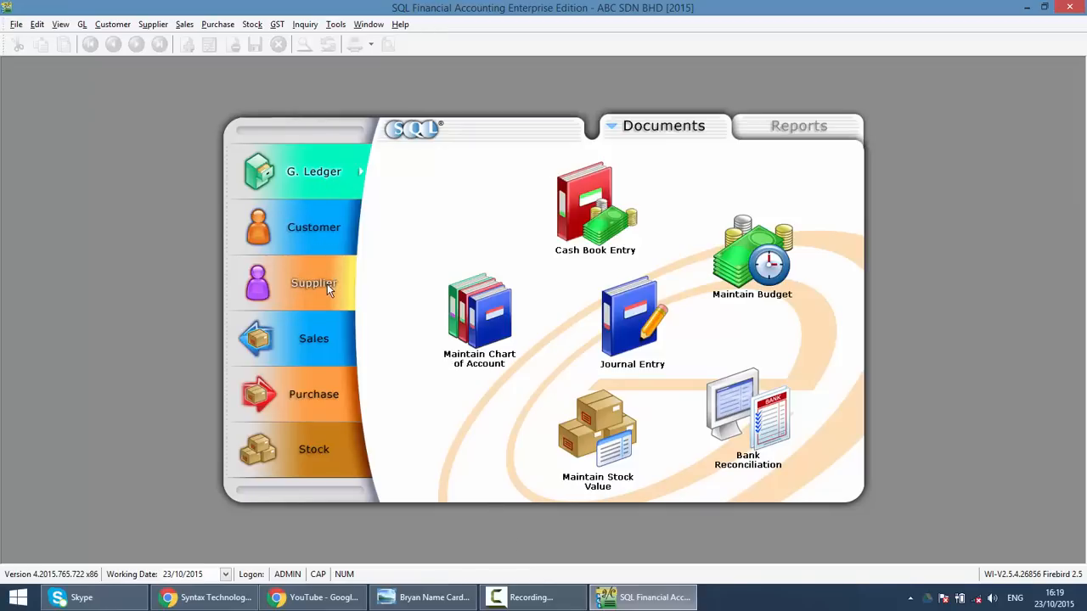
mouse_move(316, 258)
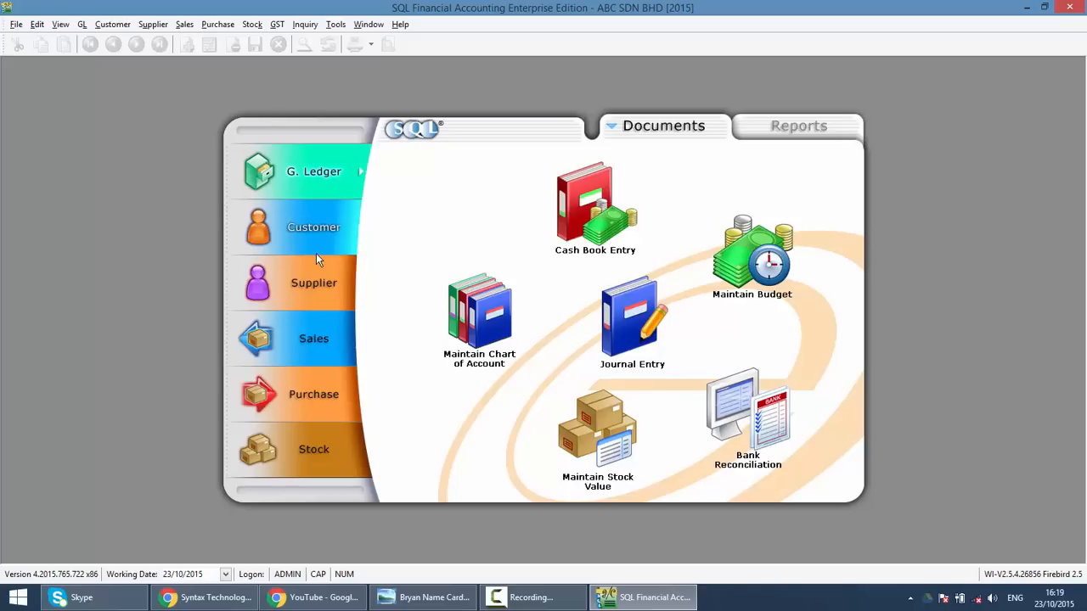
mouse_move(299, 271)
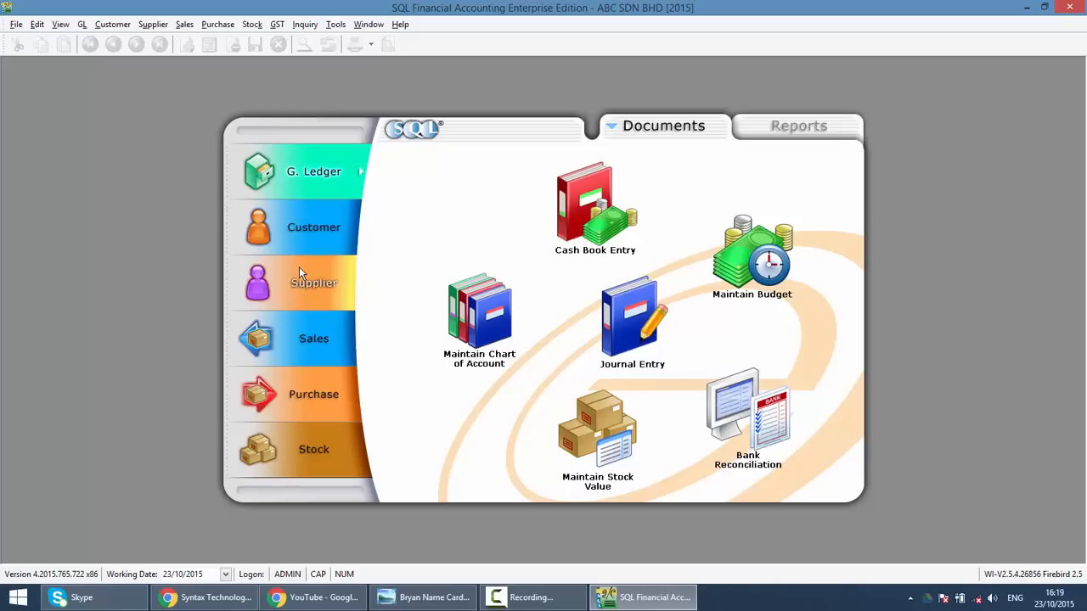
mouse_move(326, 264)
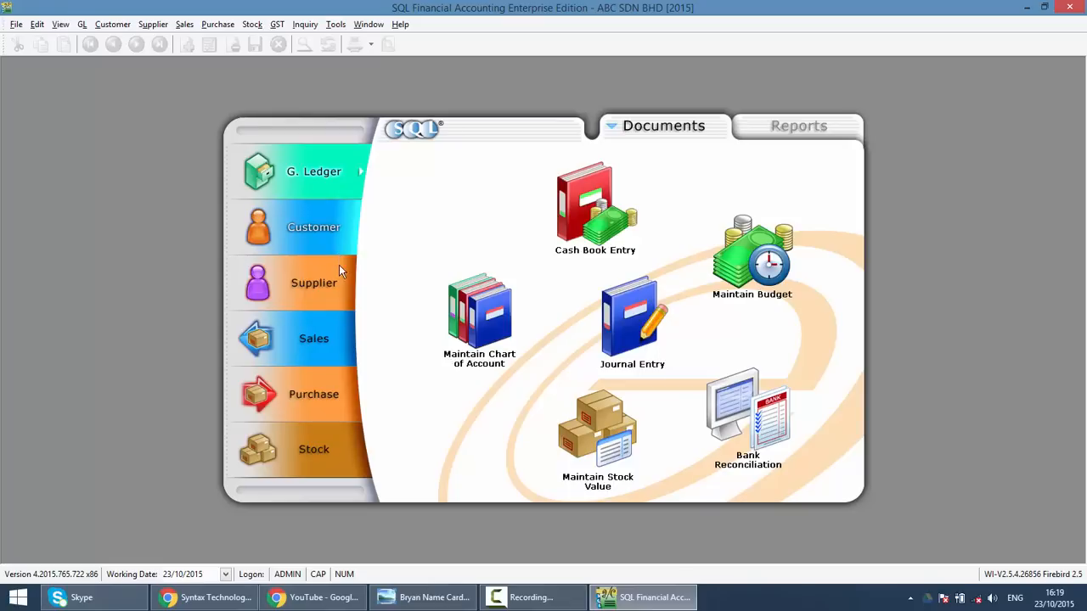
mouse_move(326, 399)
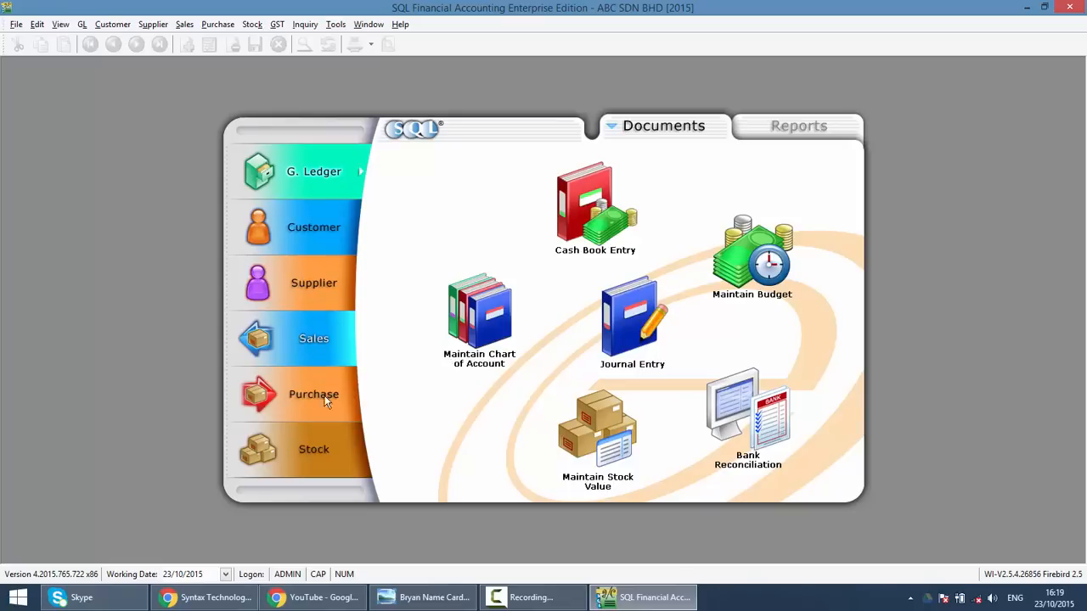
mouse_move(316, 435)
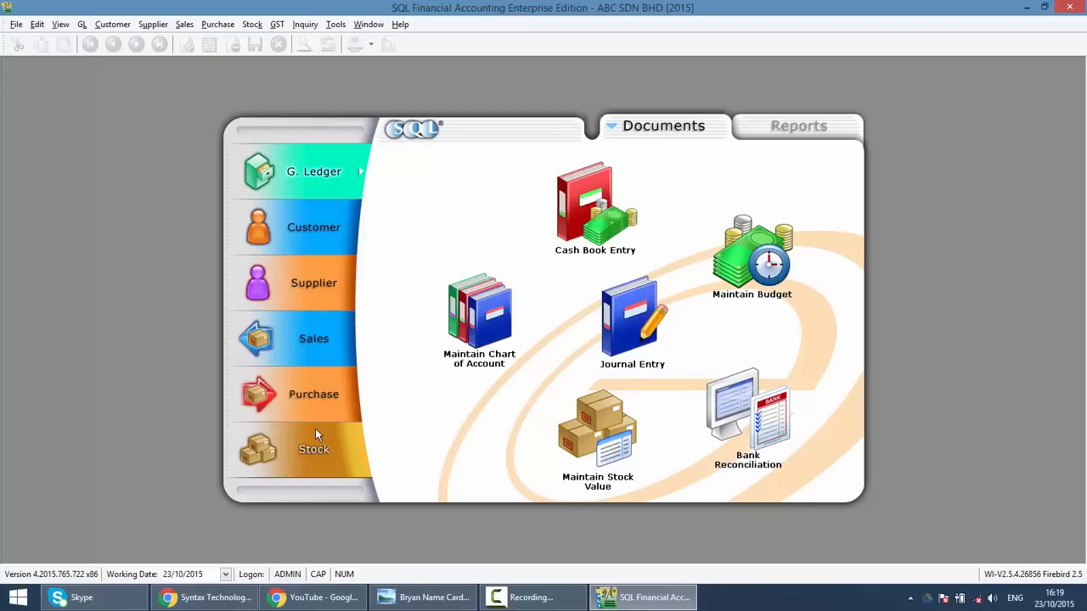
mouse_move(321, 363)
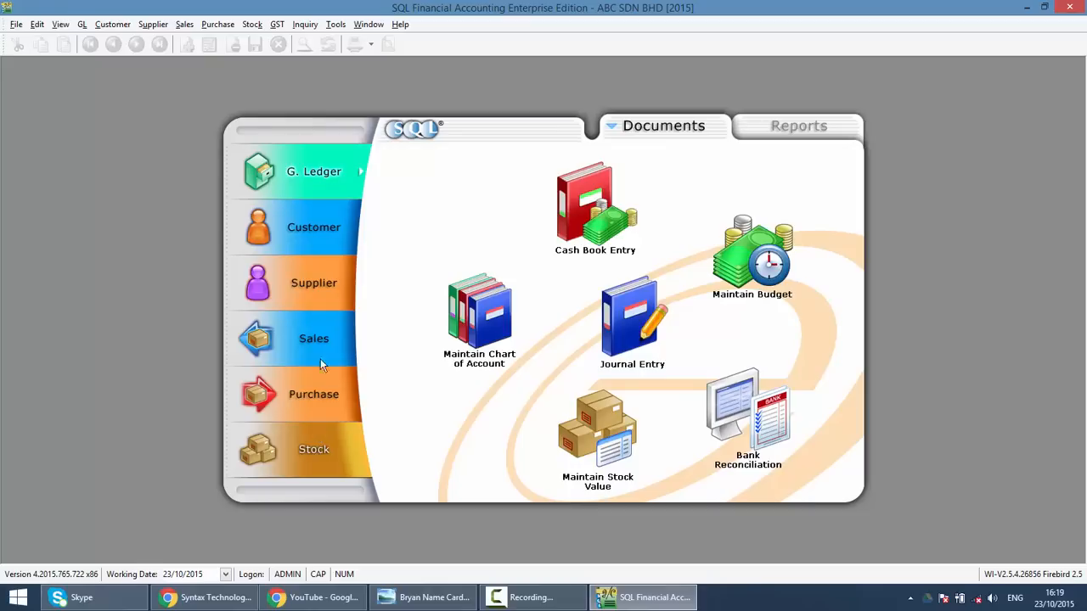
mouse_move(479, 321)
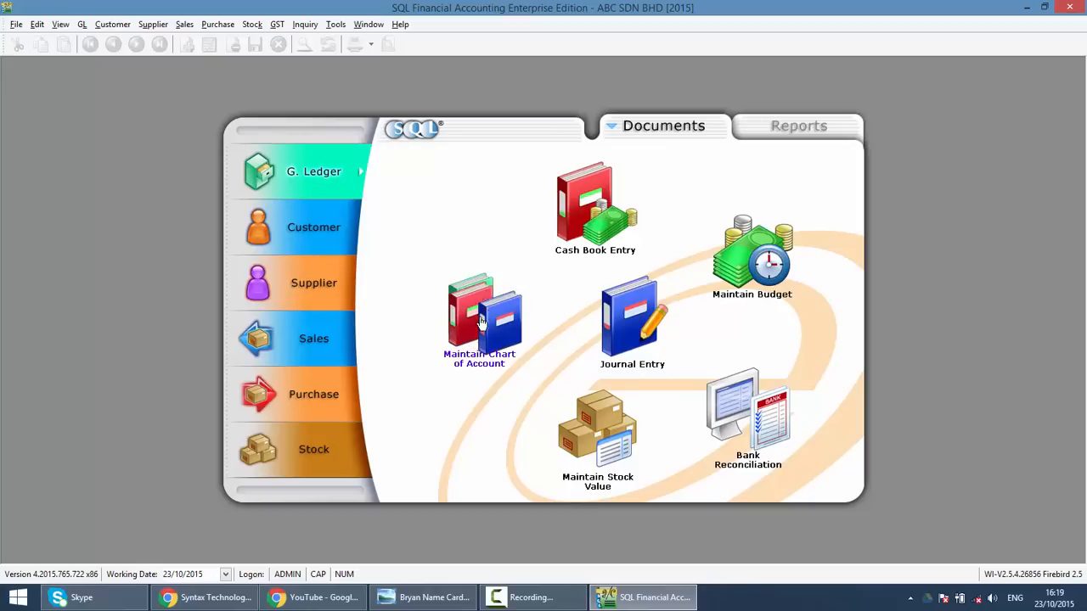
Step: Show Maintain Chart of Account with Current Assets and Current Liabilities collapsed, scrolled to Expenses
click(479, 319)
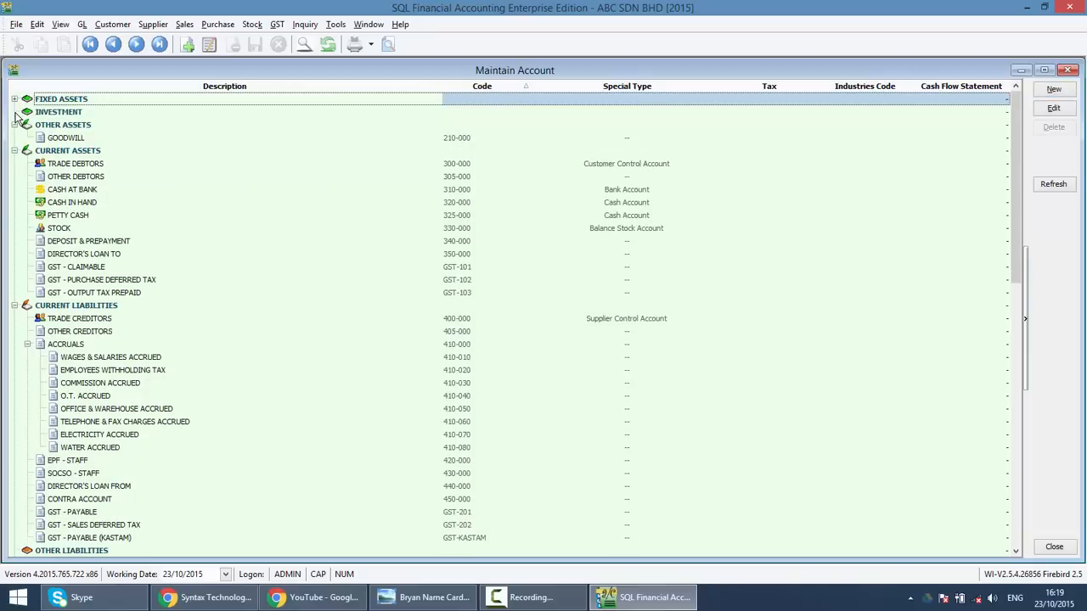
click(15, 137)
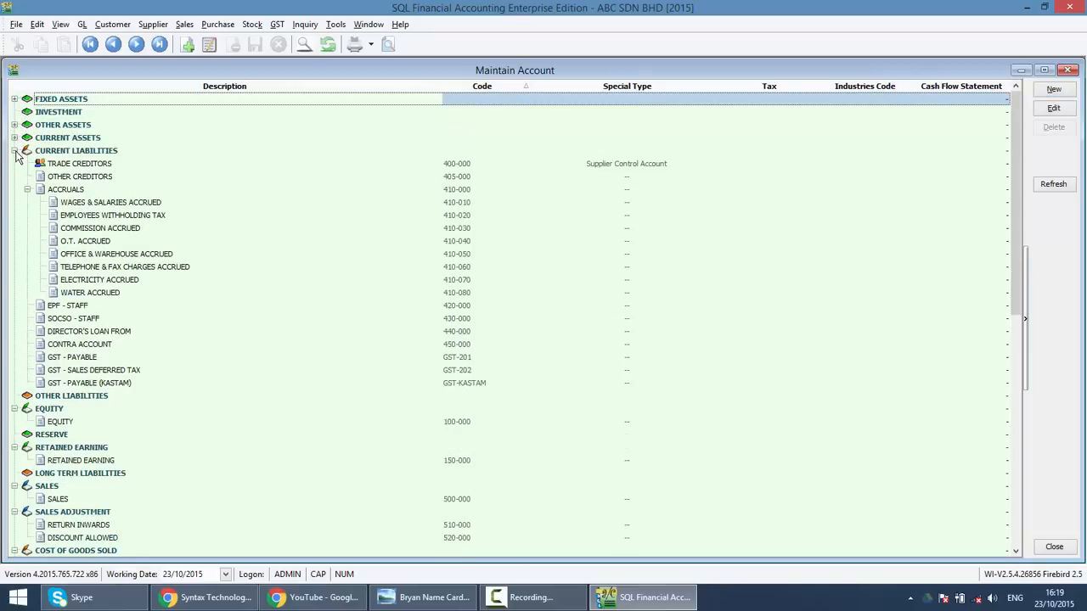
click(15, 150)
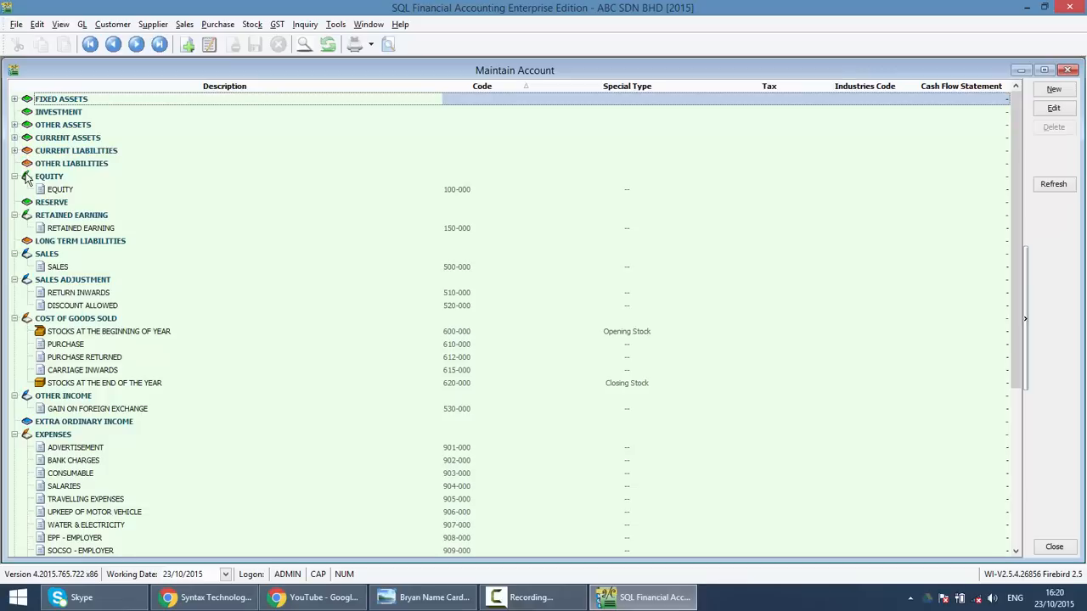
scroll(down, 3)
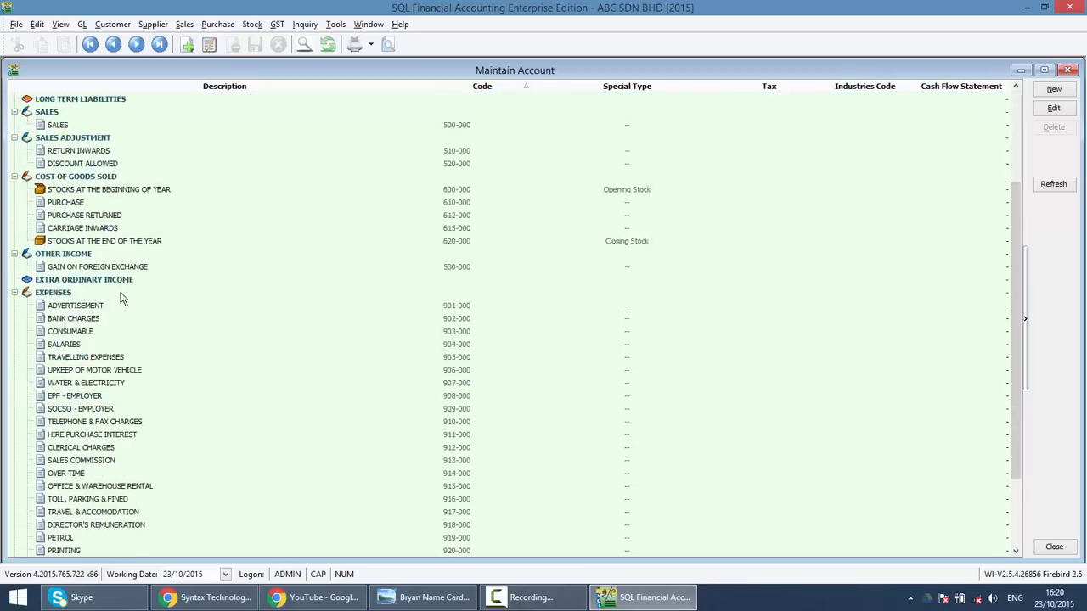
scroll(down, 3)
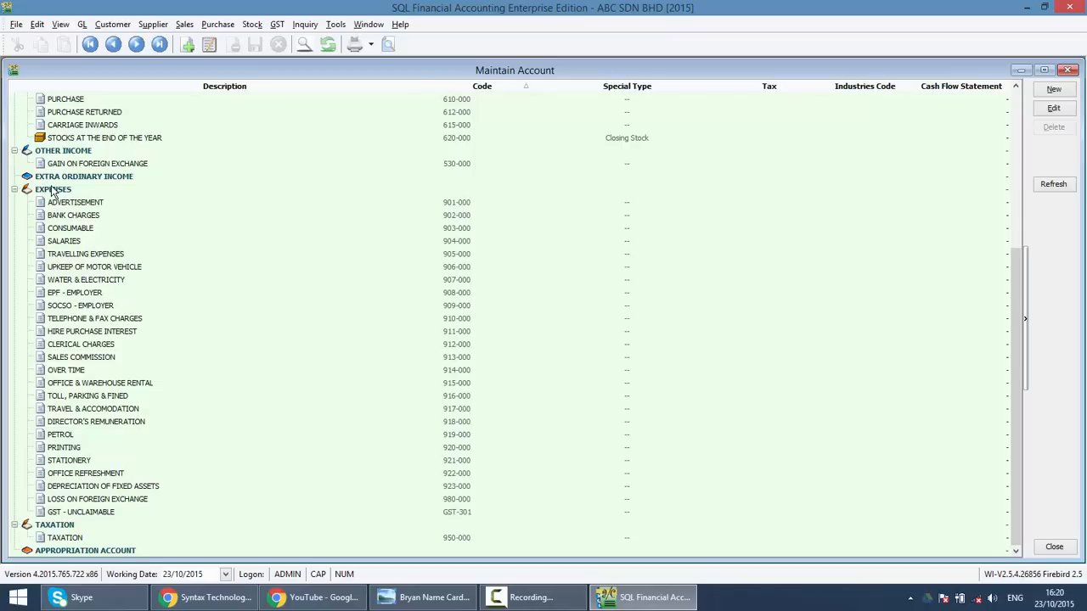
Step: Select the EXPENSES group as the parent for a new account
click(54, 188)
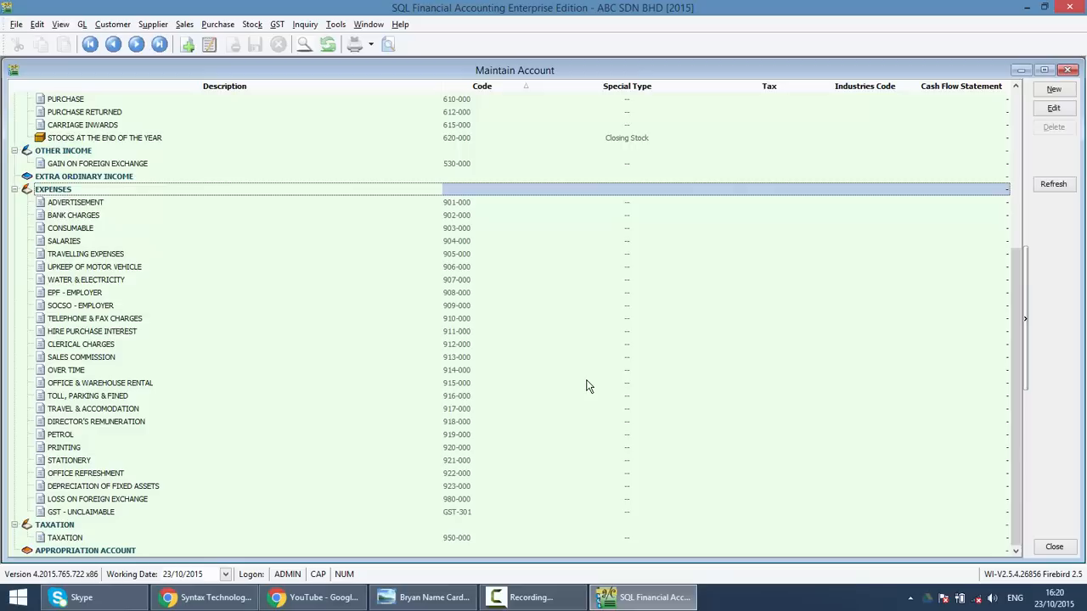
mouse_move(109, 197)
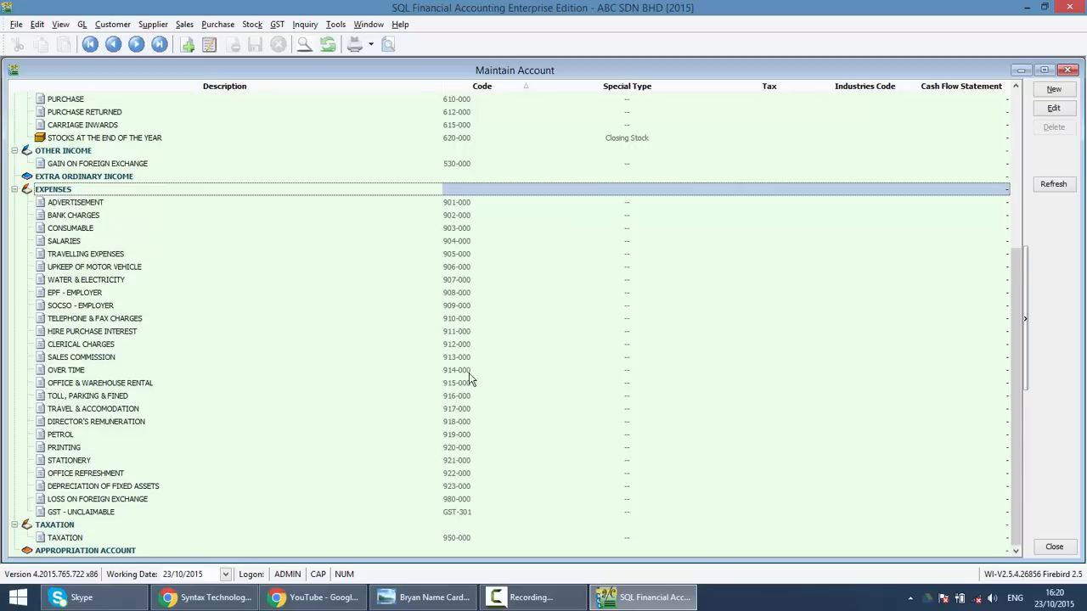
mouse_move(448, 503)
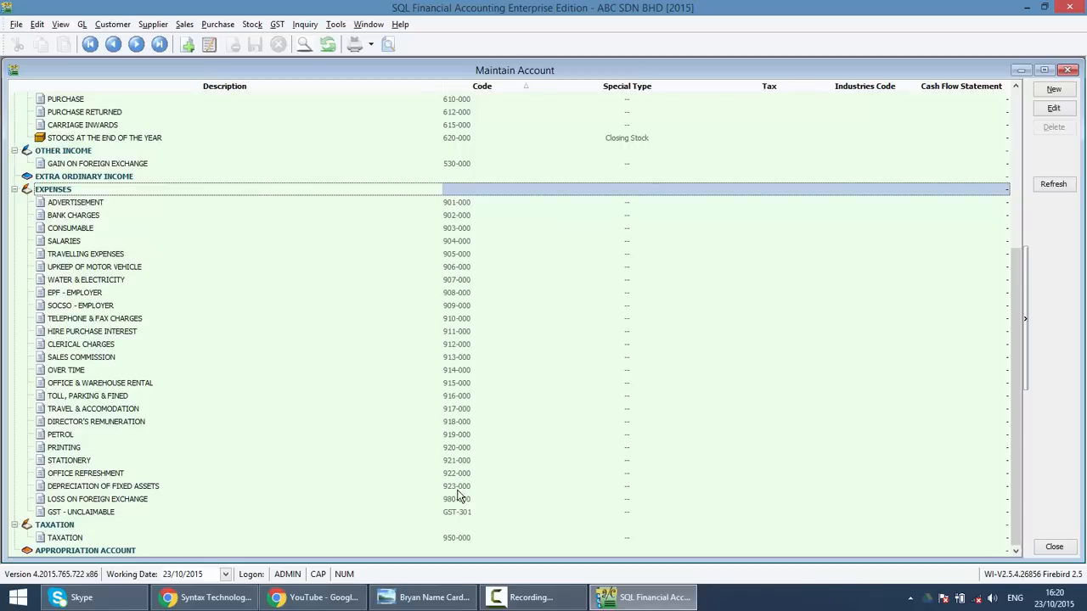
mouse_move(467, 513)
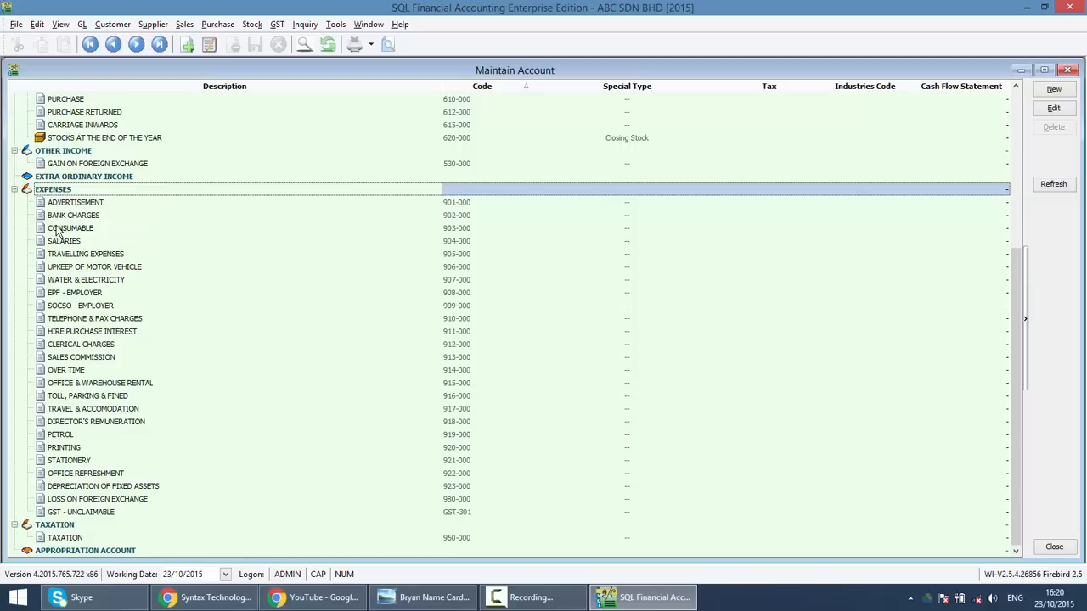
mouse_move(1040, 100)
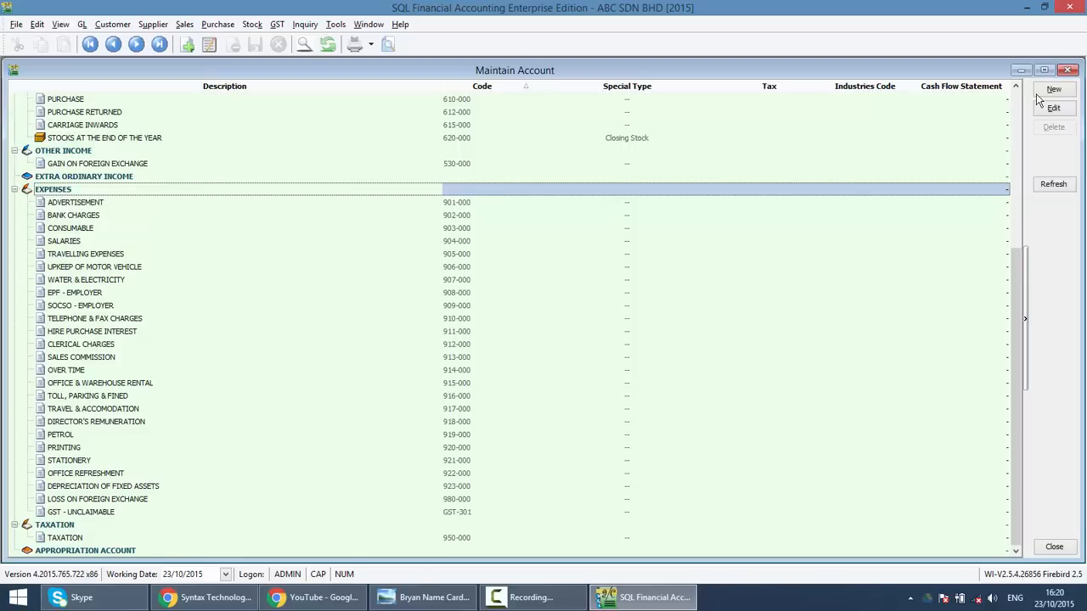
Step: Create expense account INDAH WATER with GL code 924-000 under Expenses
click(1053, 88)
text(924-000)
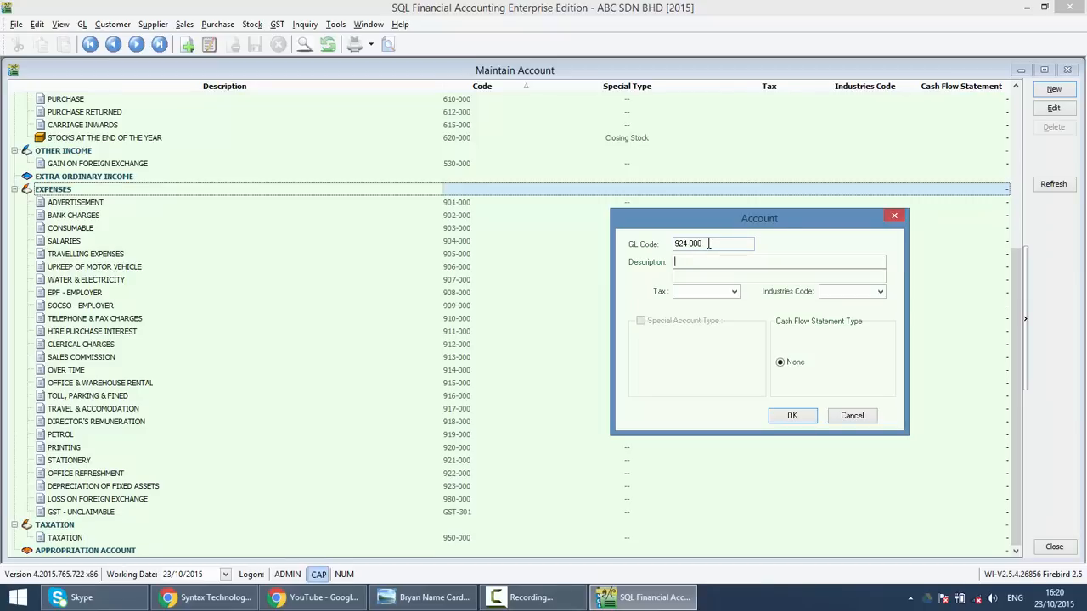
text(INDAH WATER)
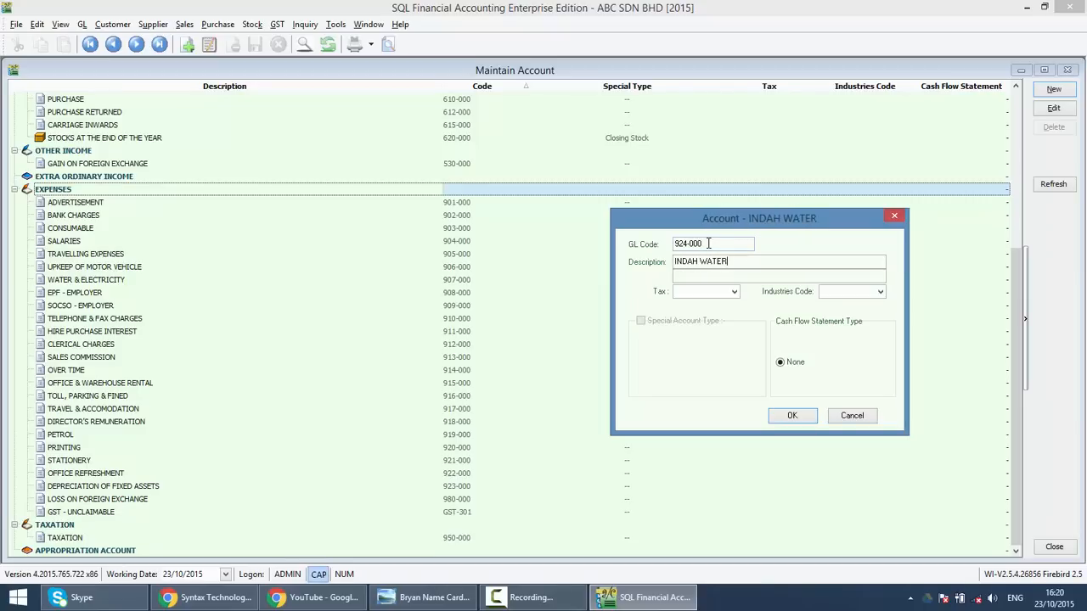
click(791, 415)
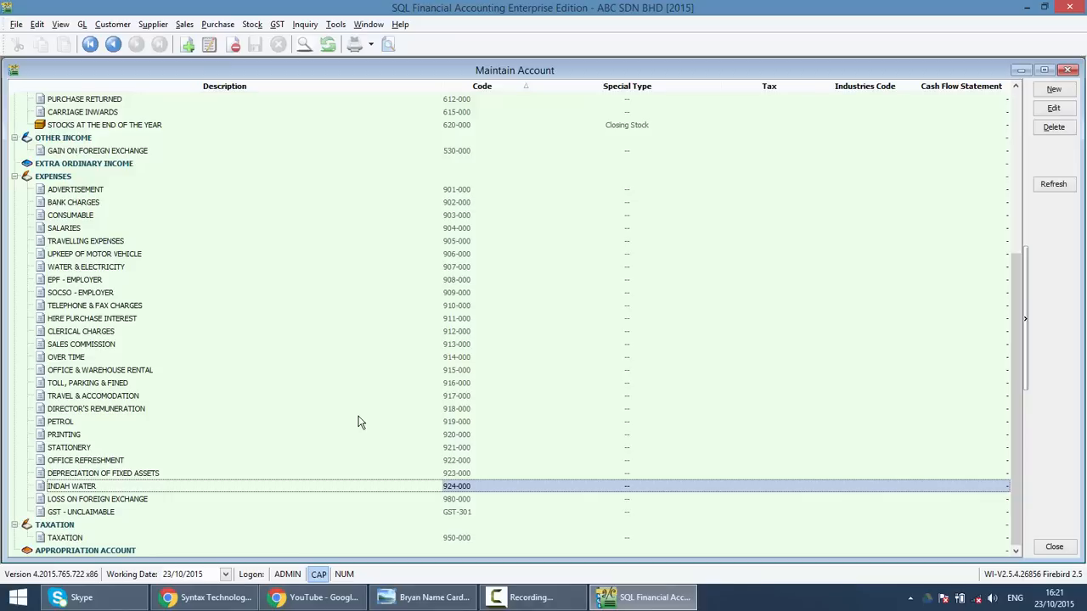
Step: Start a new sub-account form with STATIONERY as the parent account
click(85, 448)
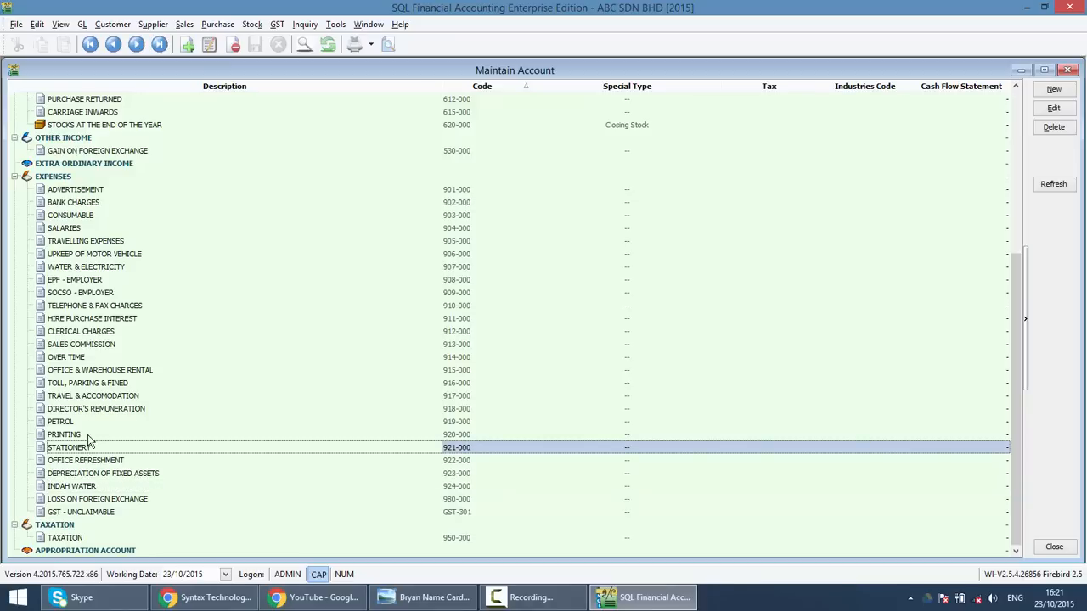
mouse_move(75, 360)
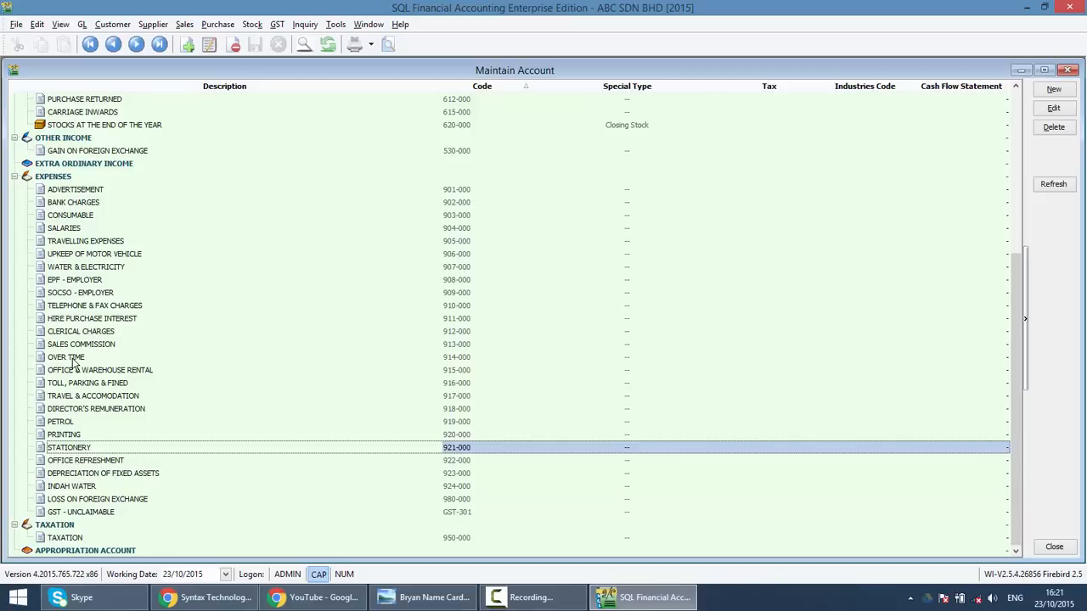
mouse_move(59, 399)
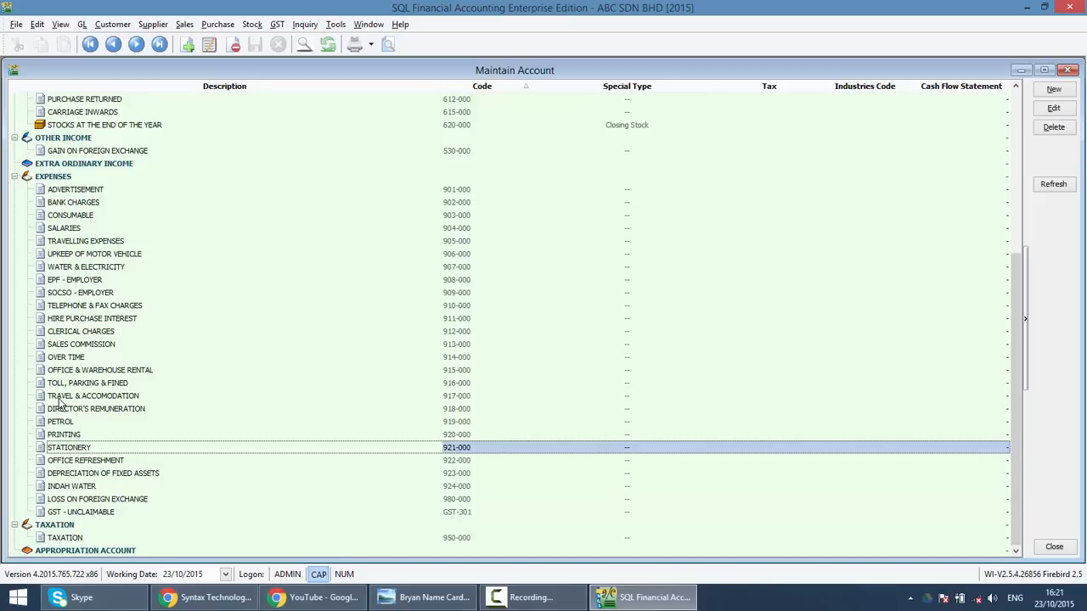
mouse_move(119, 459)
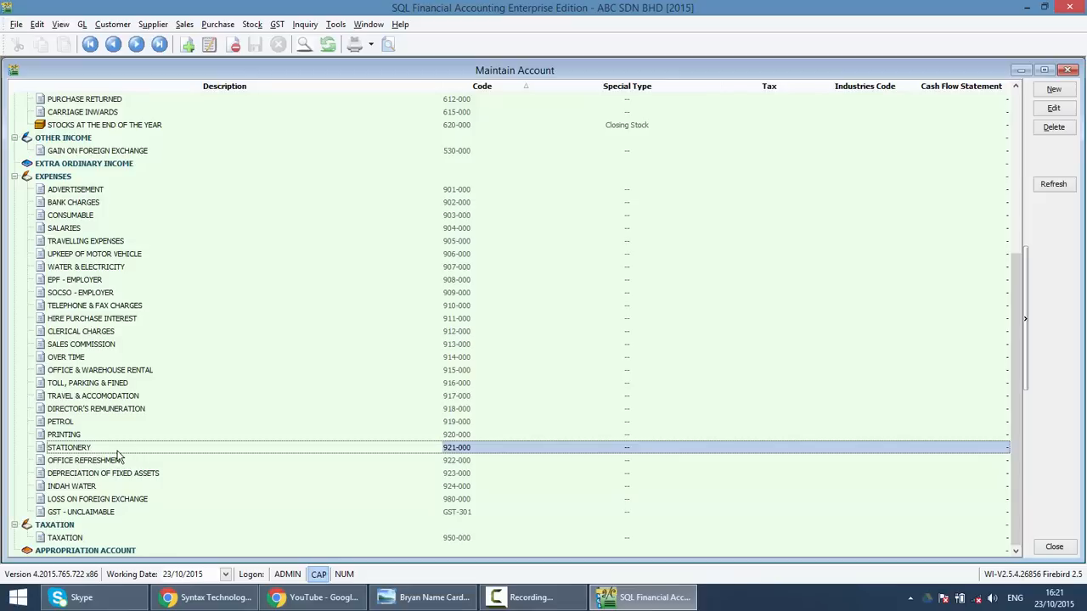
click(1053, 89)
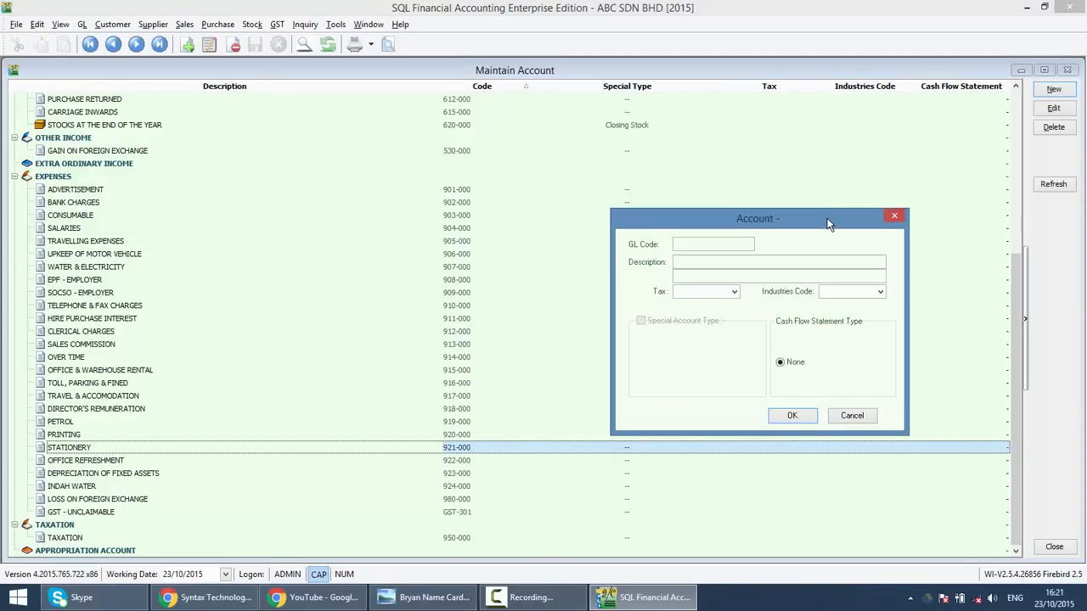
Step: Enter sub-account 921-001 STATIONERY-WITH GST with tax code TX
text(921)
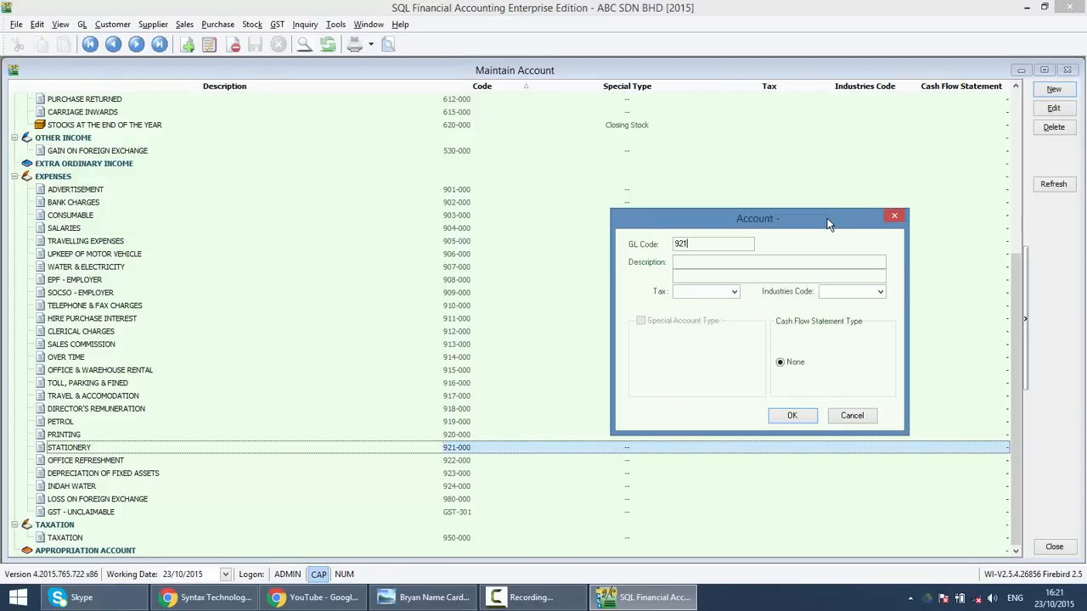
text(-001)
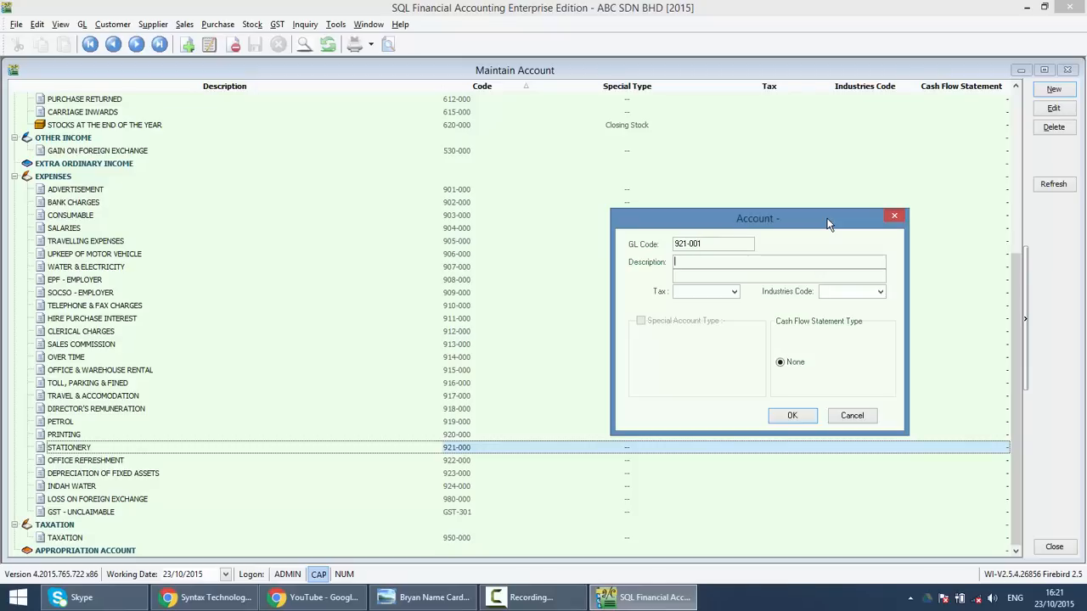
text(STATIO)
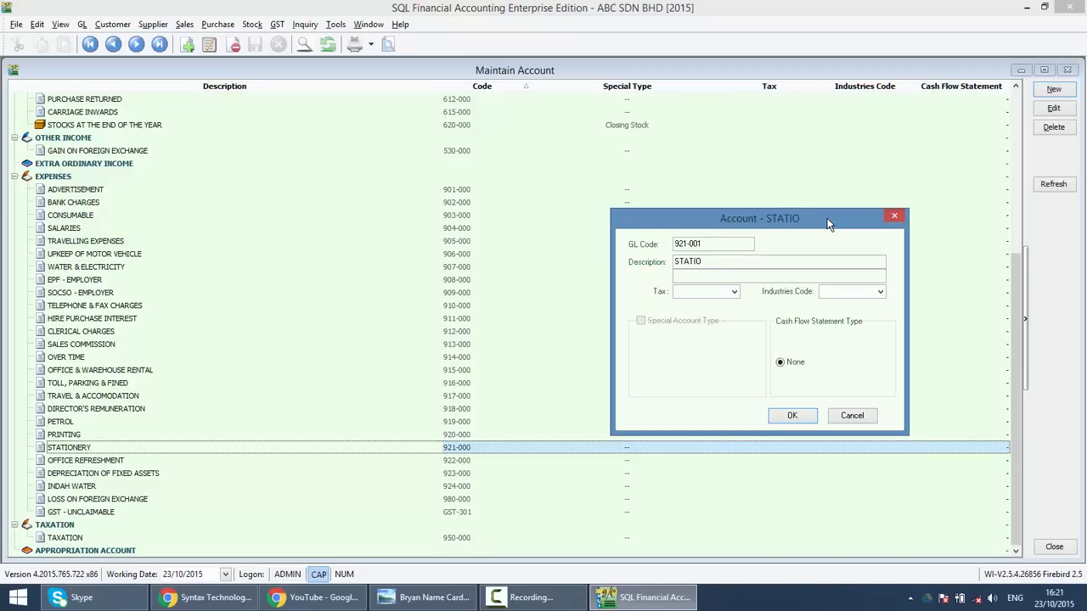
text(NERY-WI)
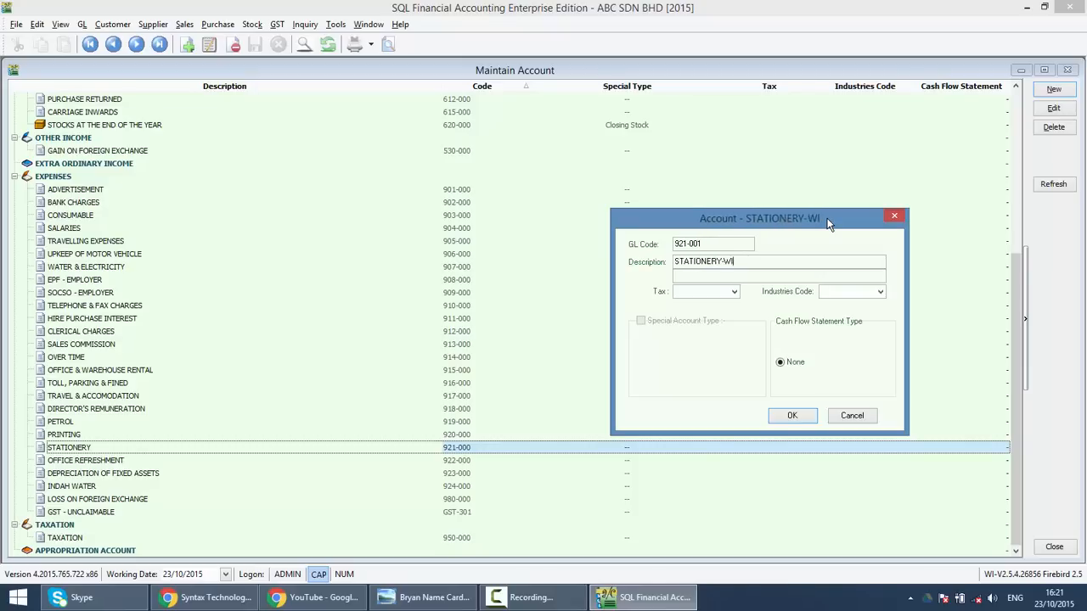
text(TH GST)
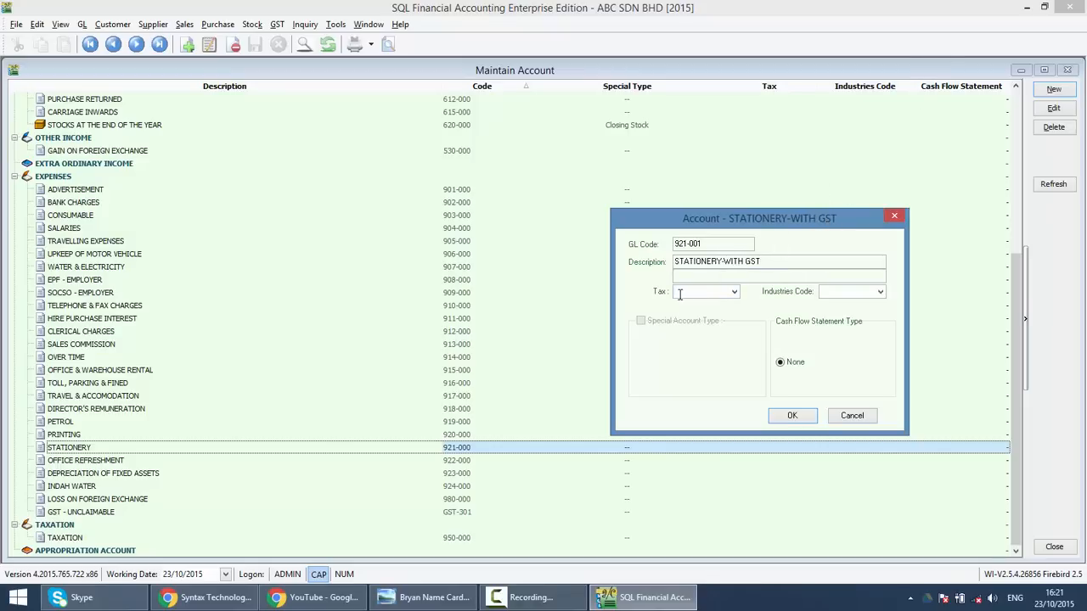
click(734, 292)
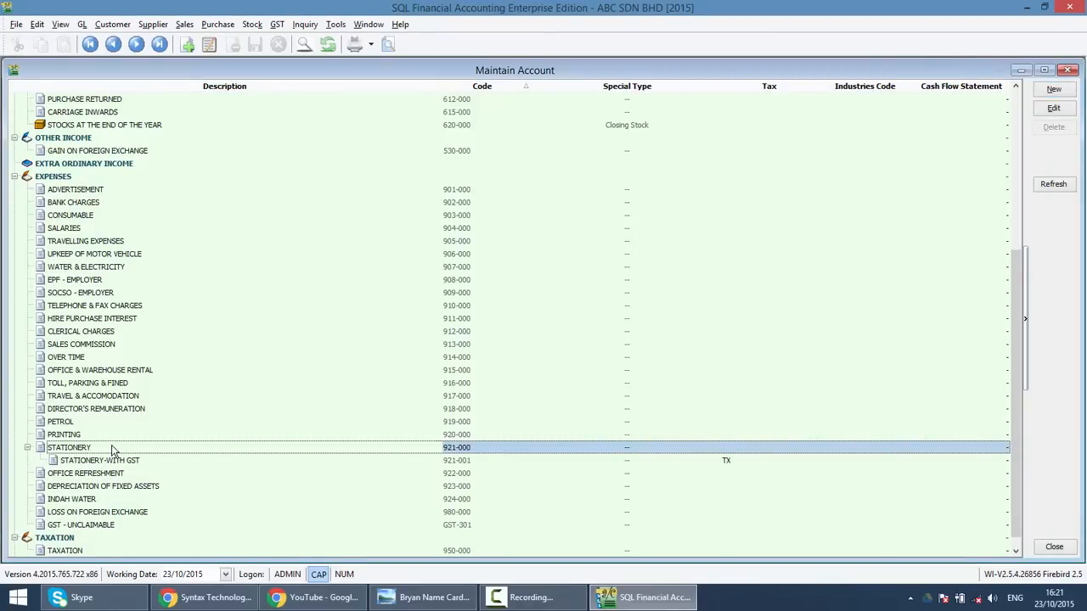
Step: Create sub-account 921-002 STATIONERY-FROM NON GST REGISTER with tax code NR and save it
click(1053, 88)
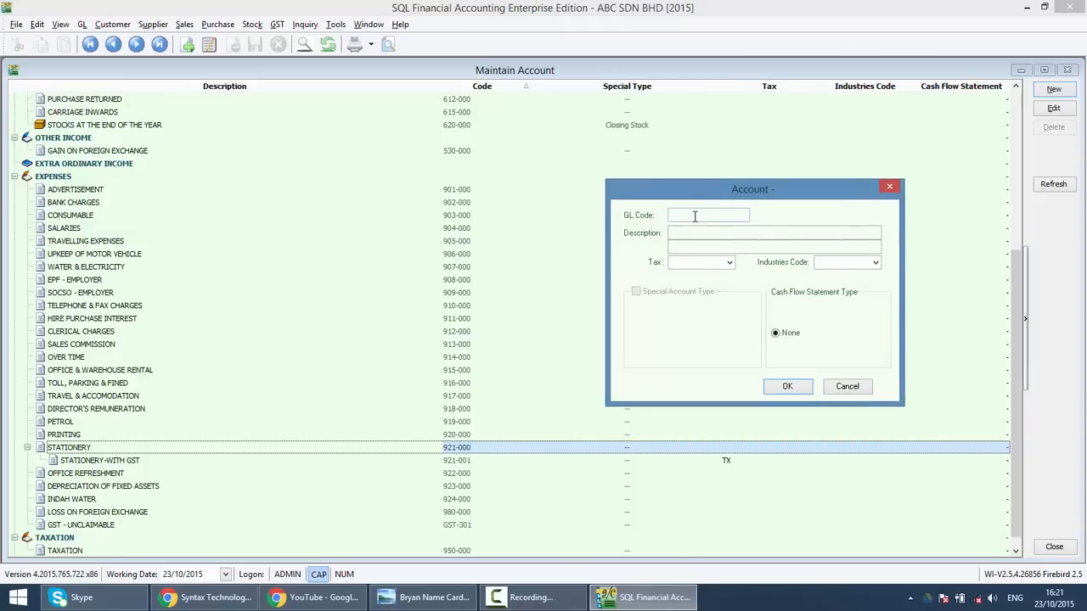
text(921-002)
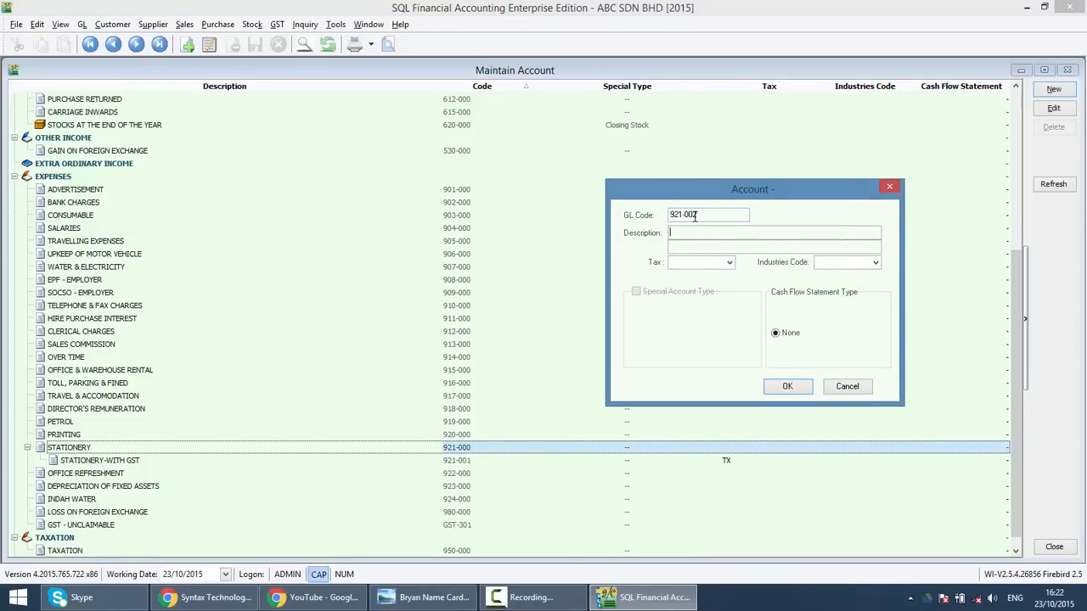
text(STATIONERY-)
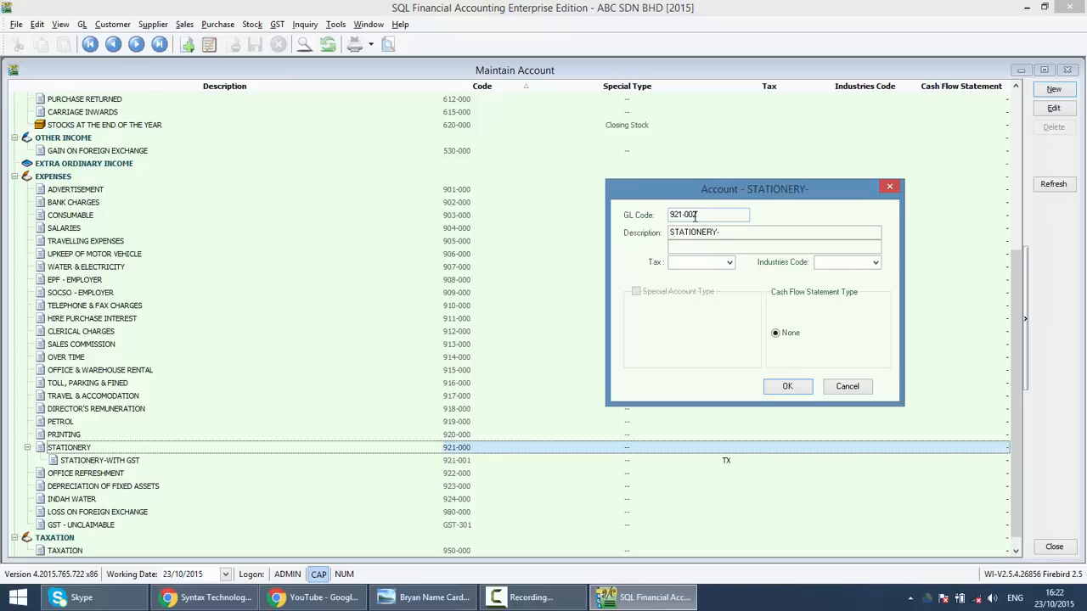
text(FROM)
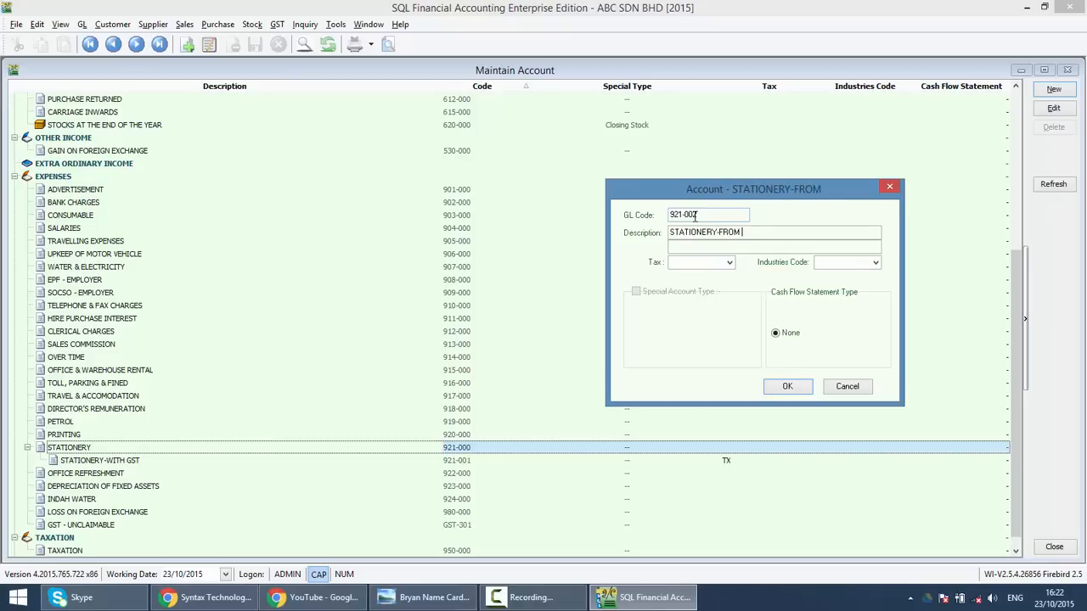
text(NON GST)
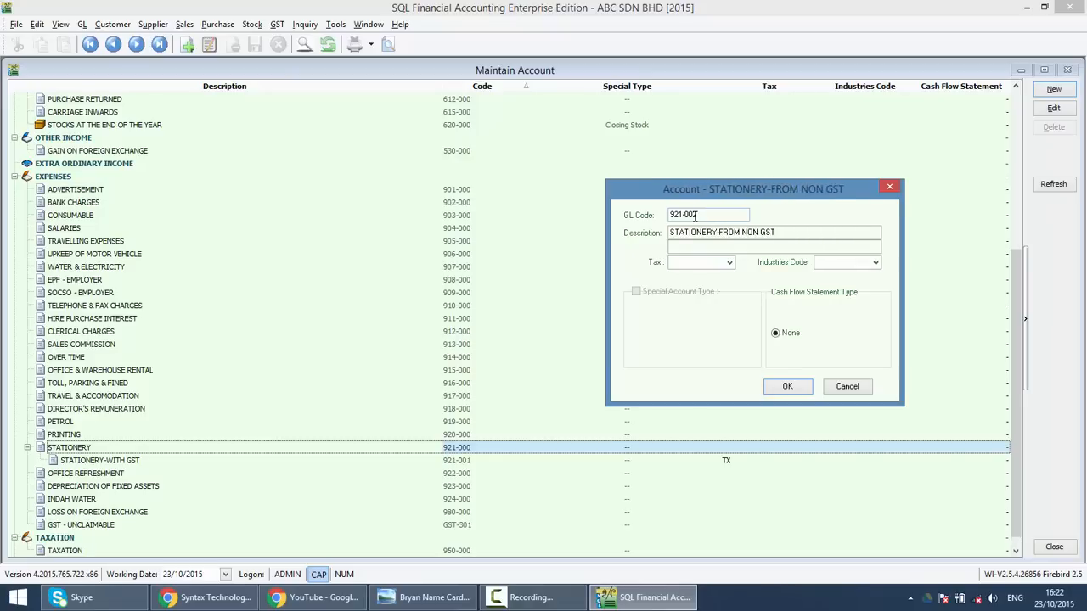
text(REG)
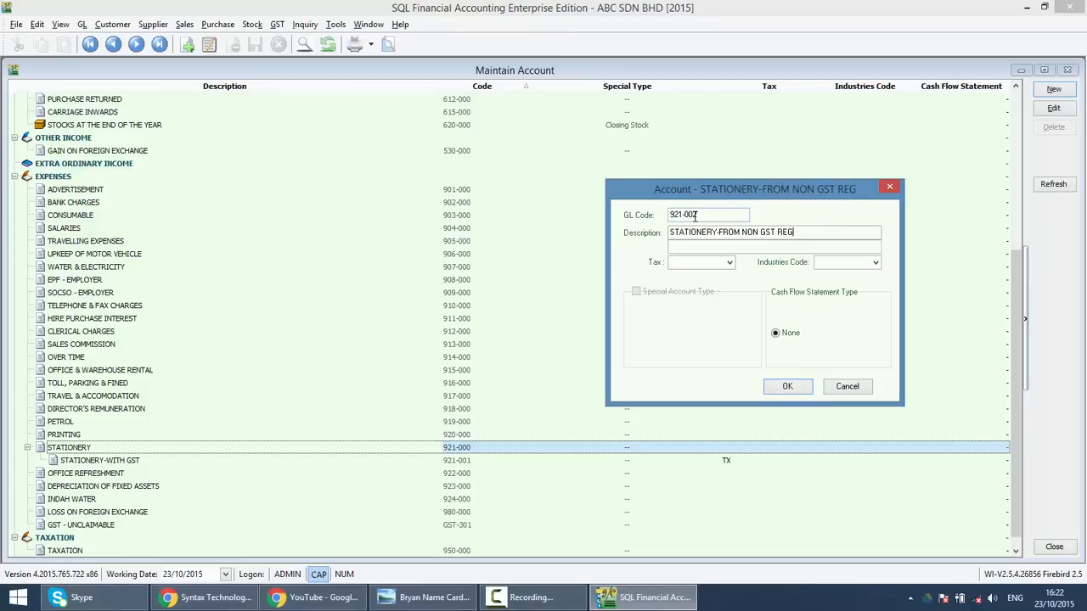
text(ISTER)
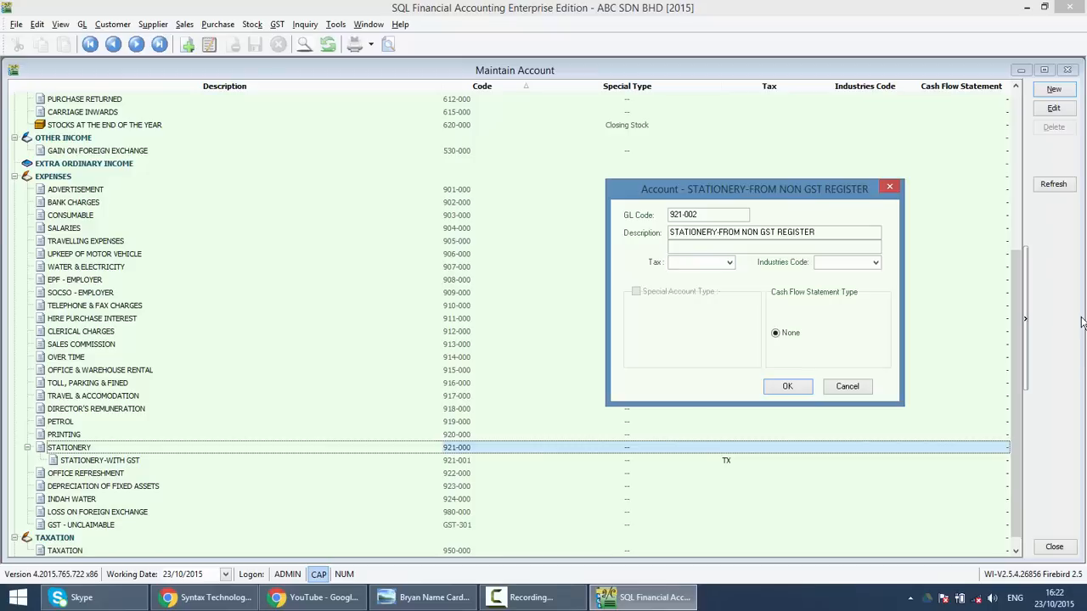
click(728, 262)
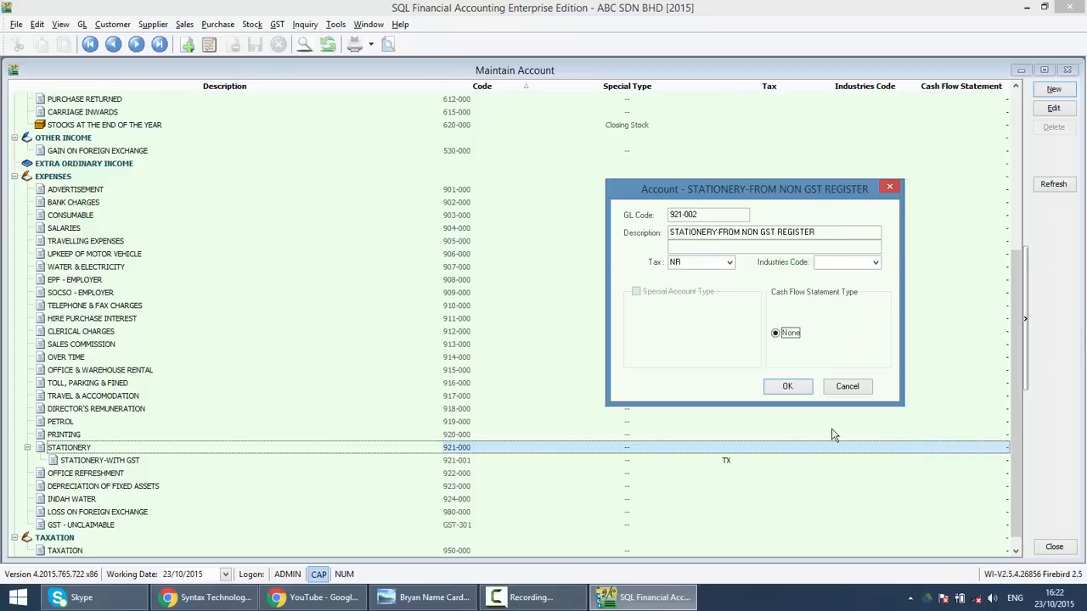
click(788, 387)
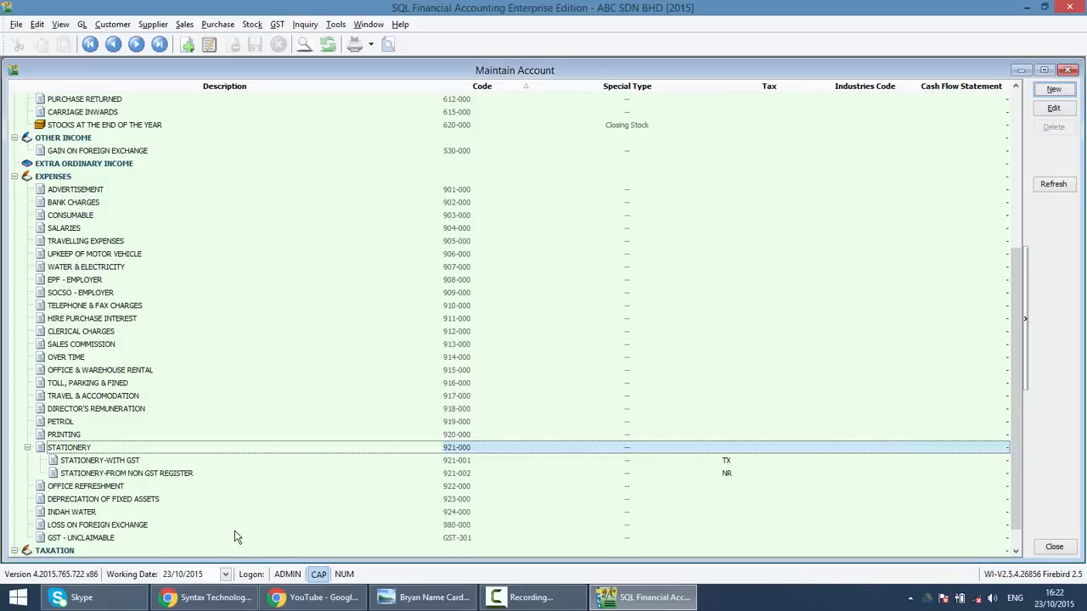
mouse_move(285, 506)
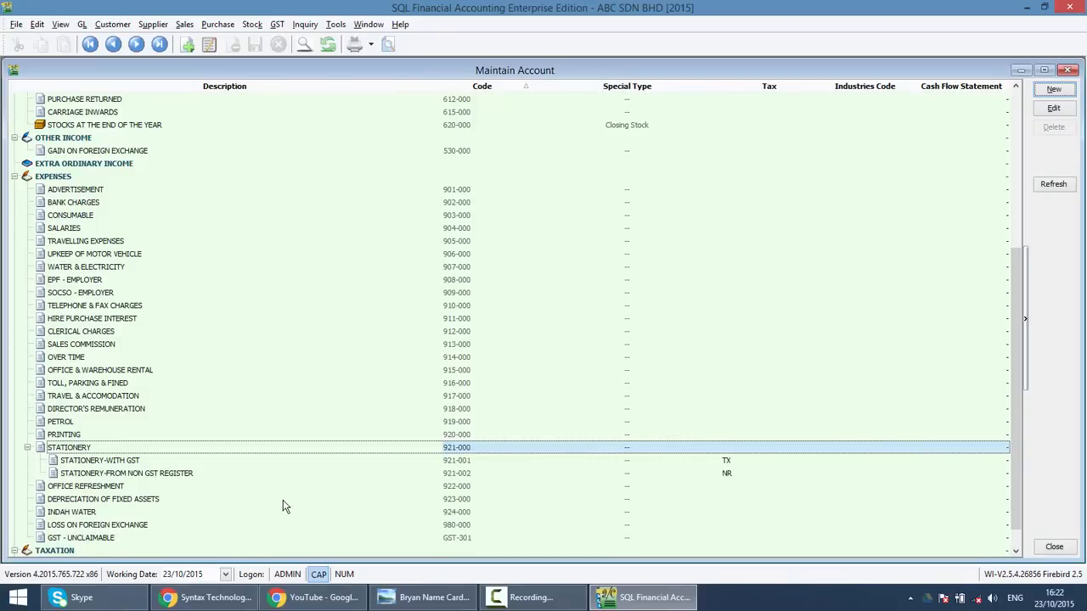
mouse_move(289, 69)
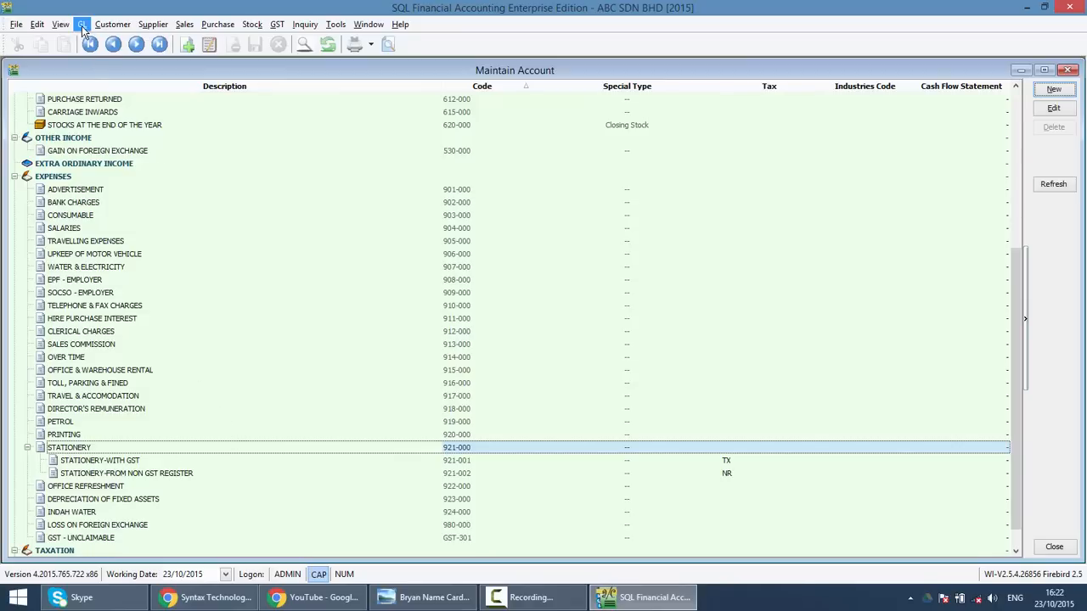
click(81, 24)
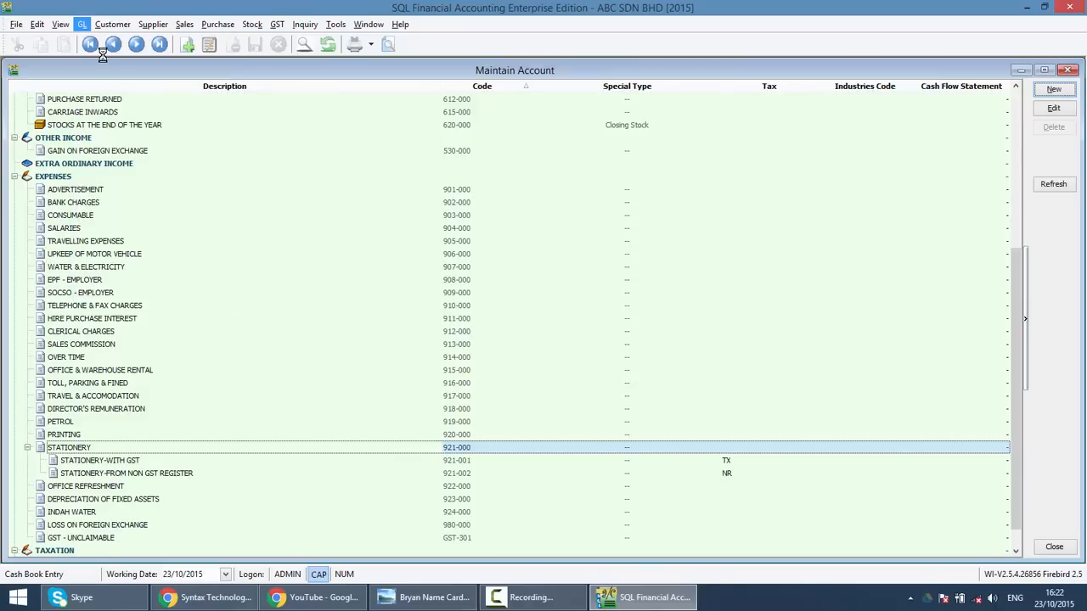
Step: Start a new Payment Voucher in Cash Book Entry
click(550, 124)
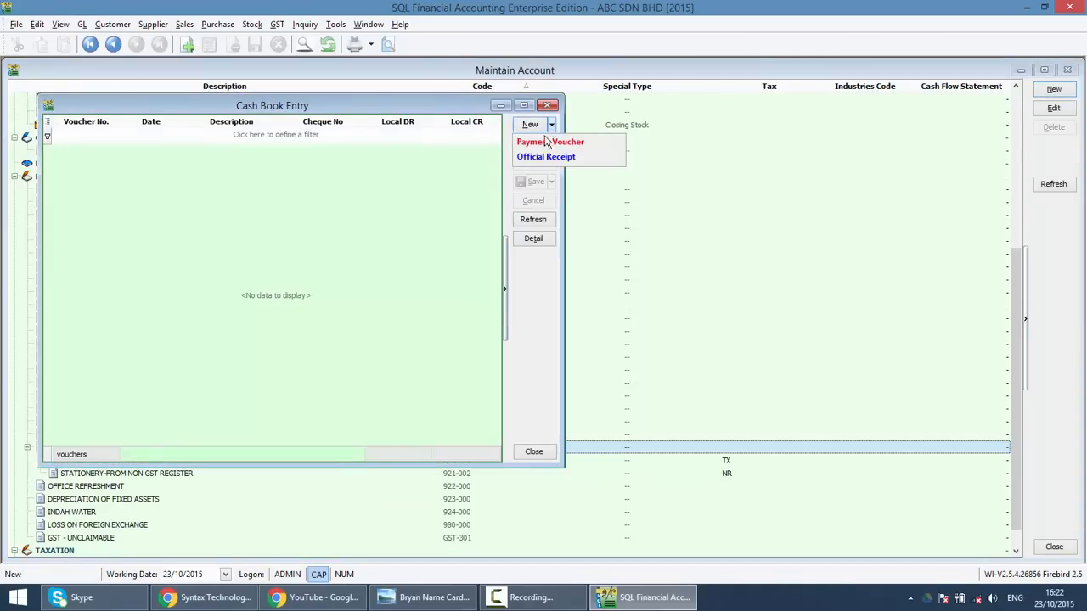
click(550, 143)
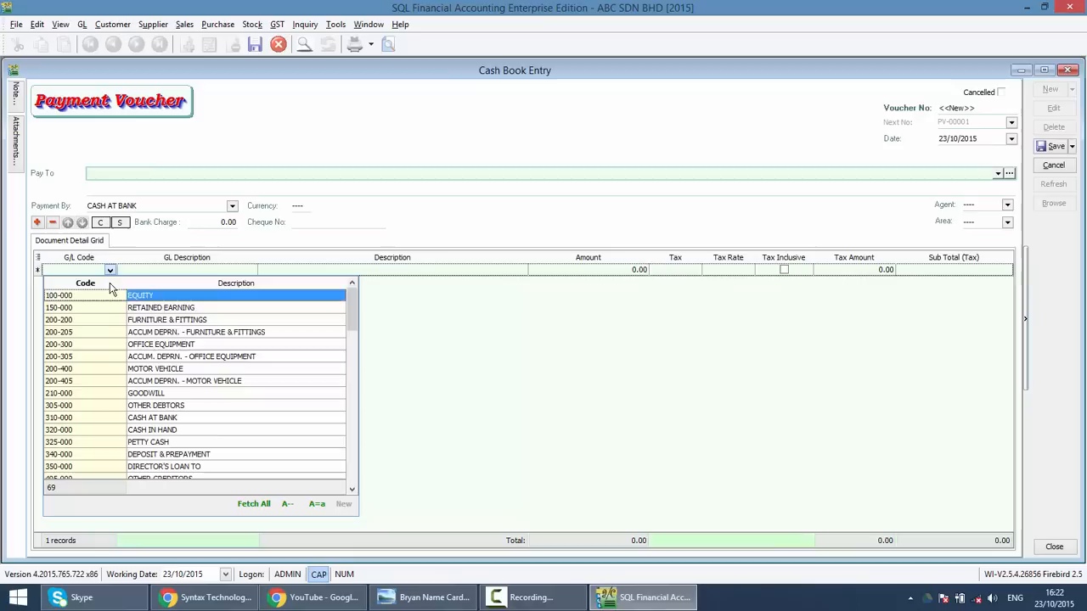
scroll(down, 3)
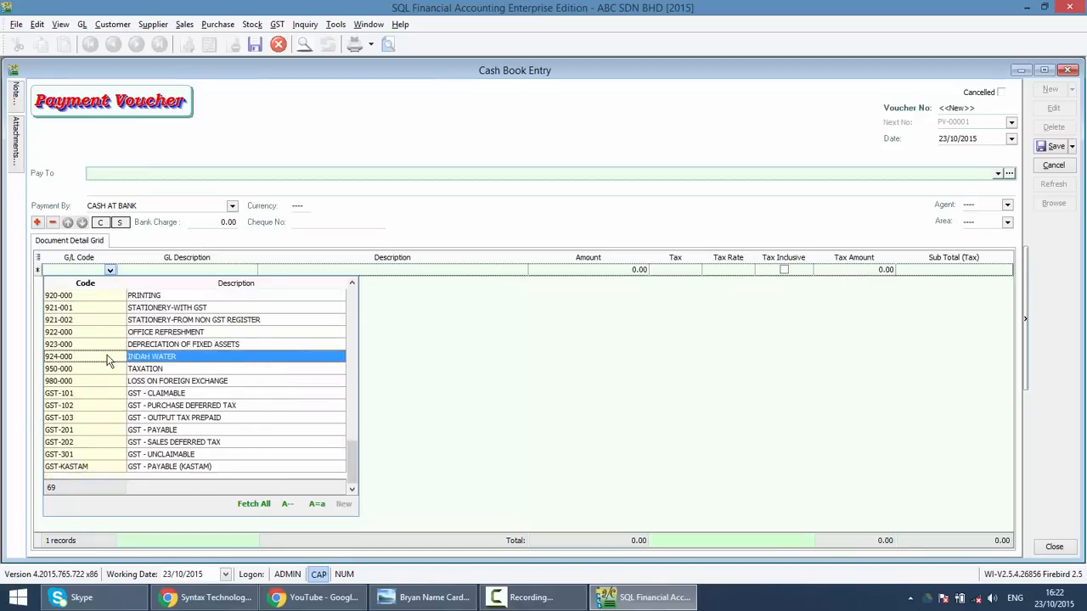
scroll(up, 3)
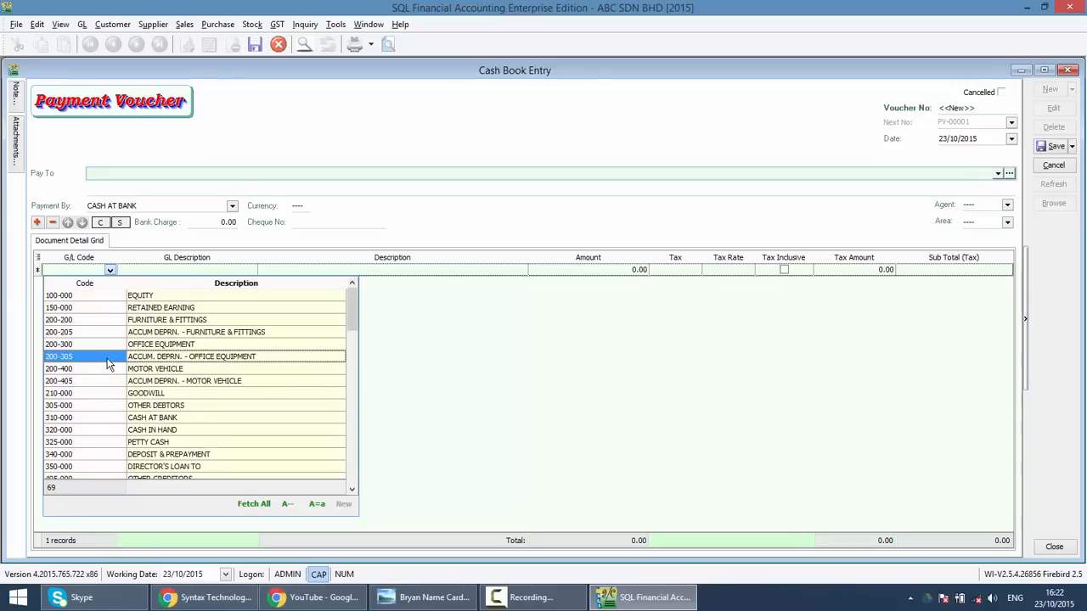
Step: Put stationery account 921-002 with tax code NR on the voucher detail line
text(STAT)
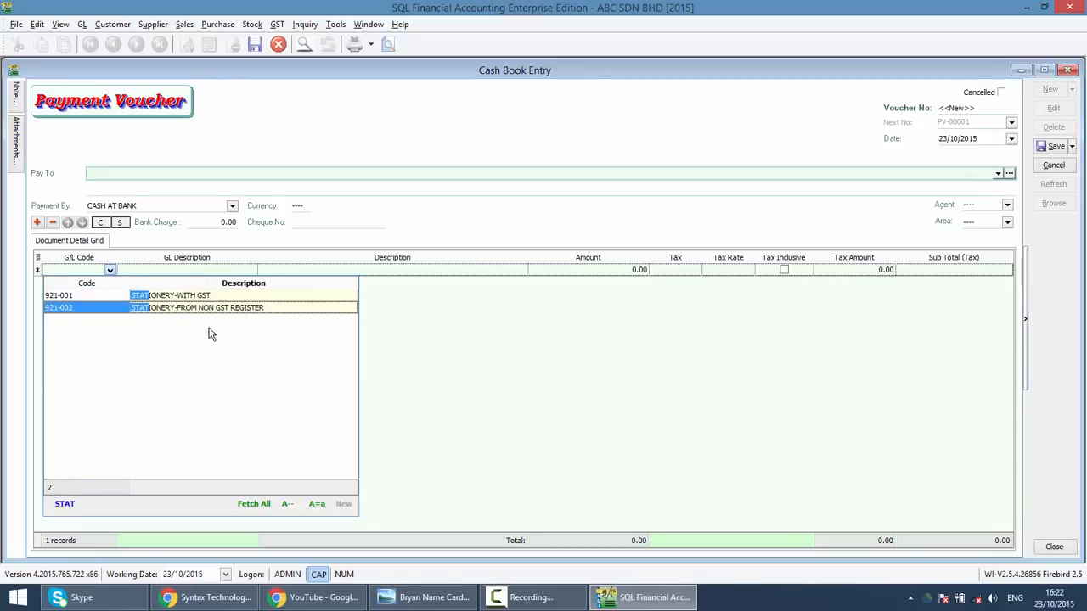
mouse_move(185, 339)
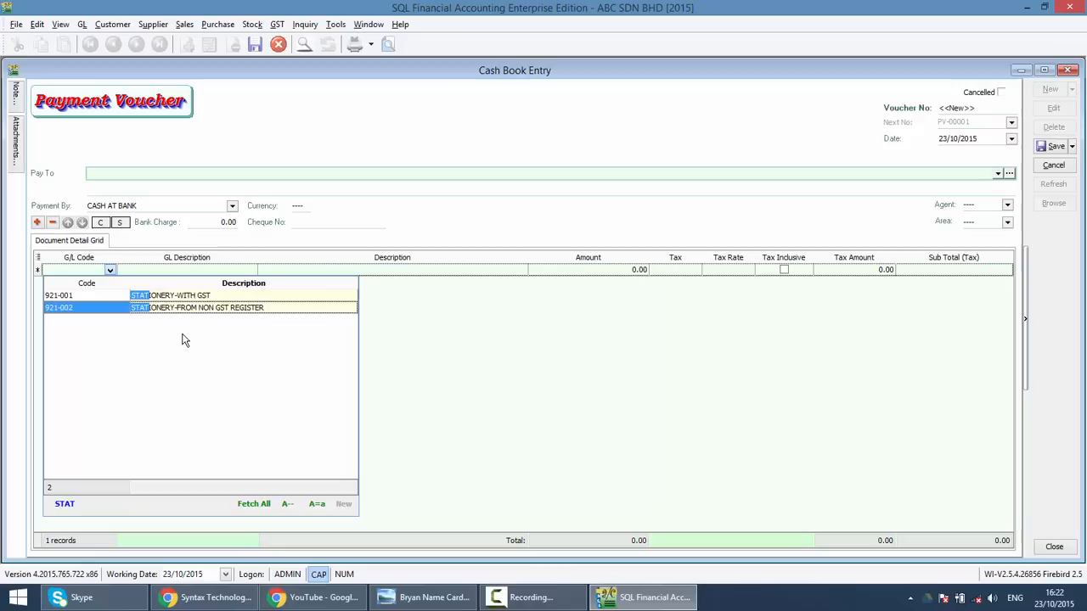
mouse_move(189, 316)
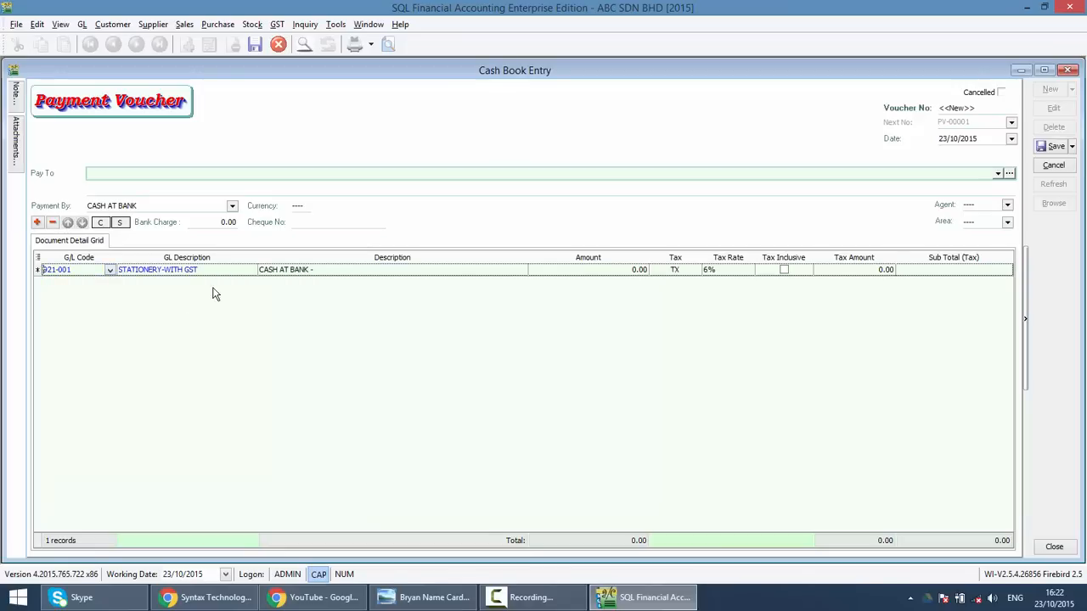
mouse_move(696, 285)
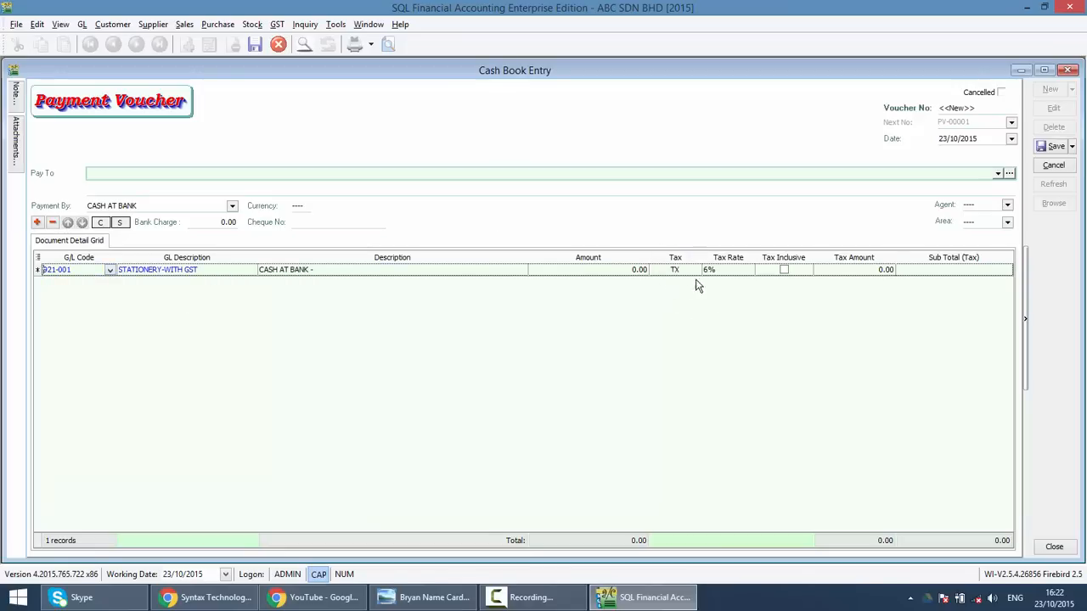
click(108, 268)
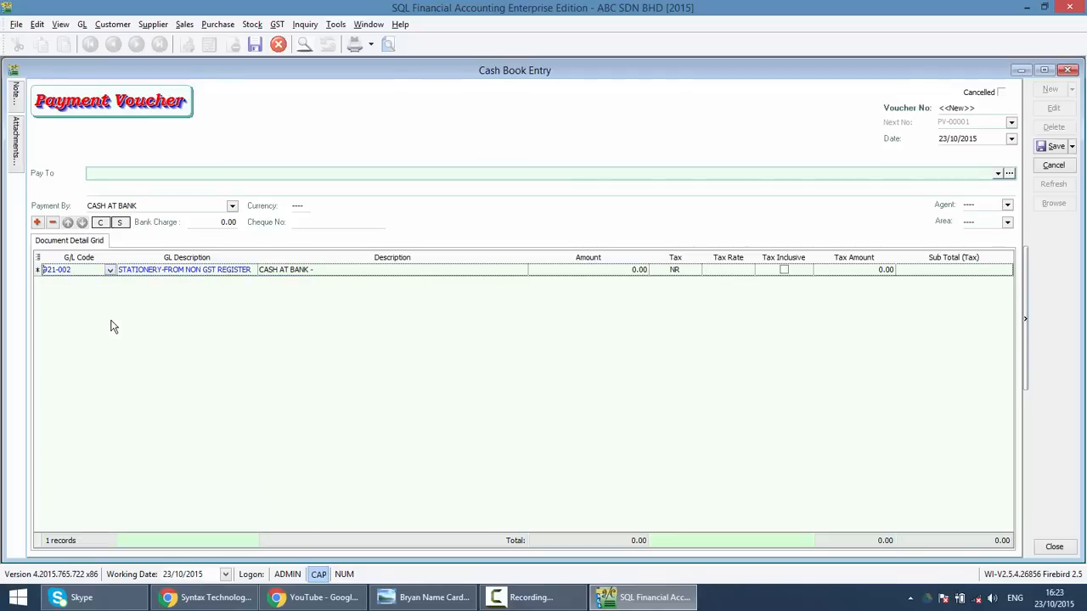
mouse_move(680, 287)
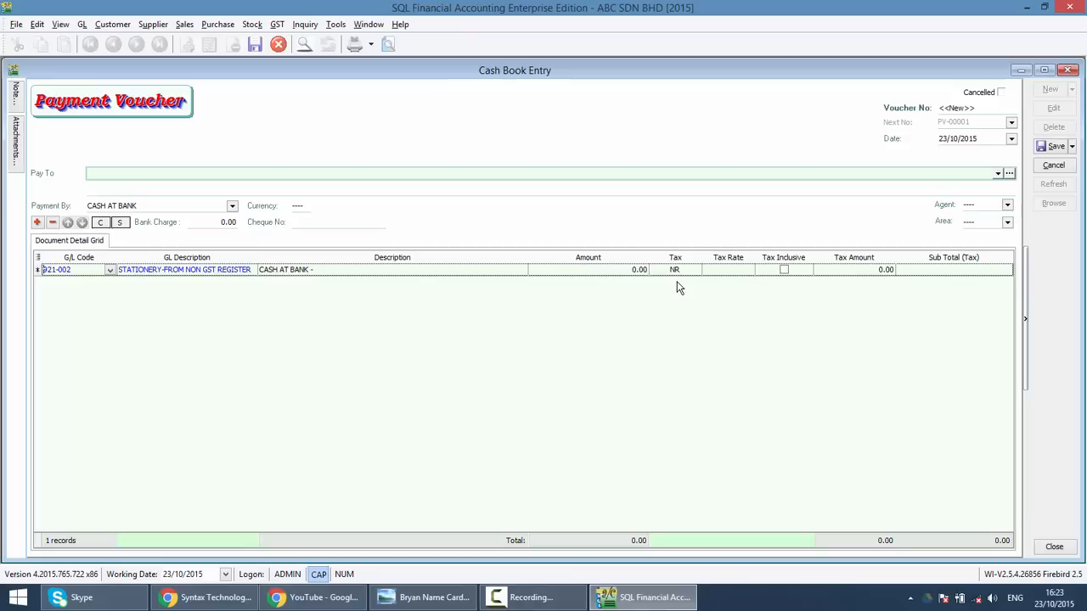
mouse_move(228, 319)
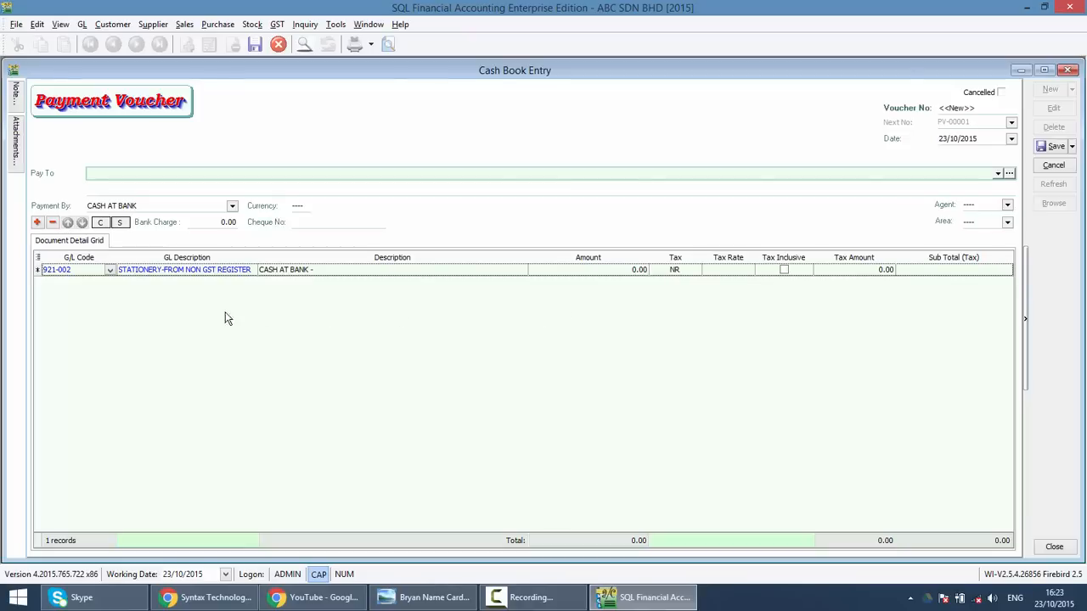
mouse_move(110, 292)
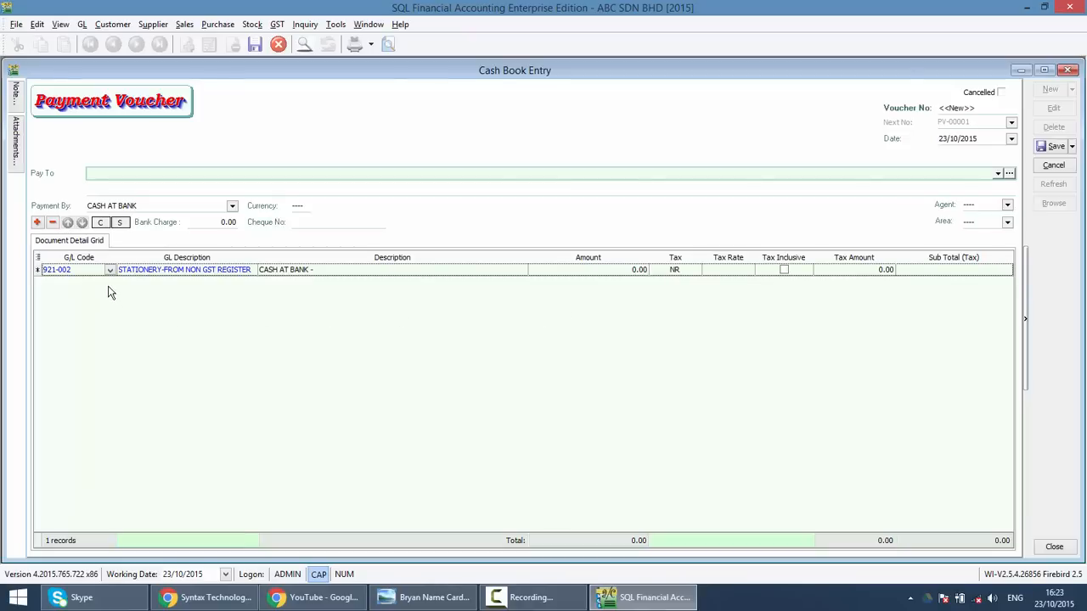
mouse_move(105, 309)
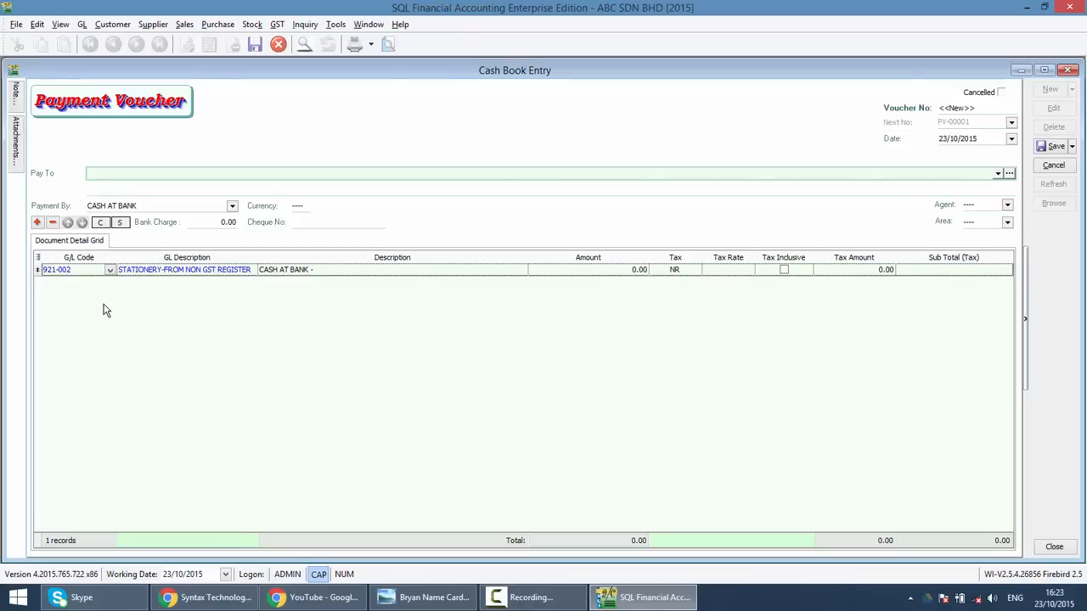
click(109, 268)
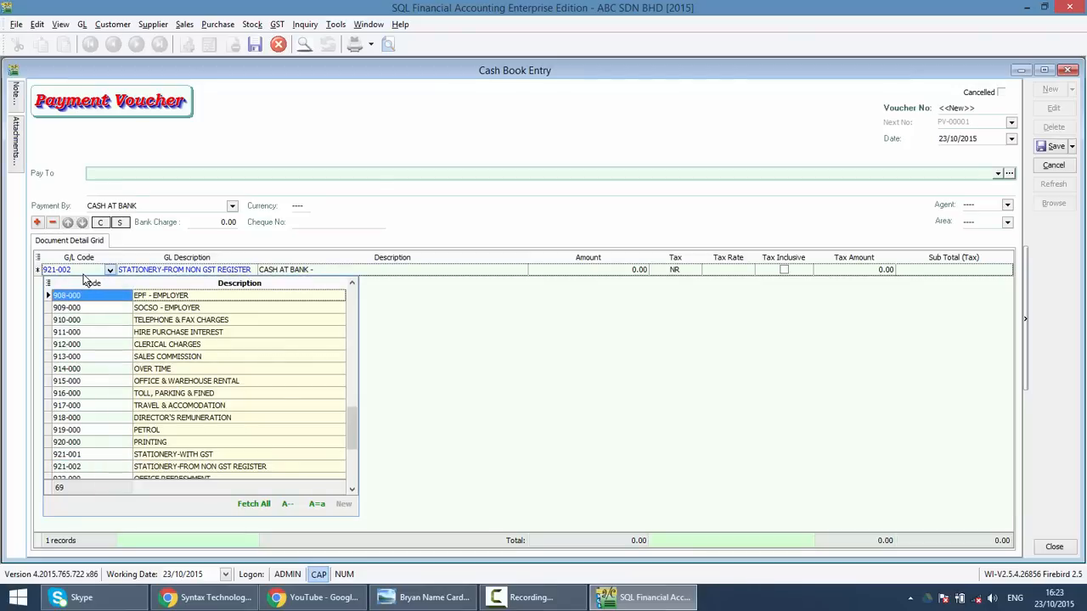
Step: Switch the voucher line to account 920-000 PRINTING, then return to Maintain Account
text(PRI)
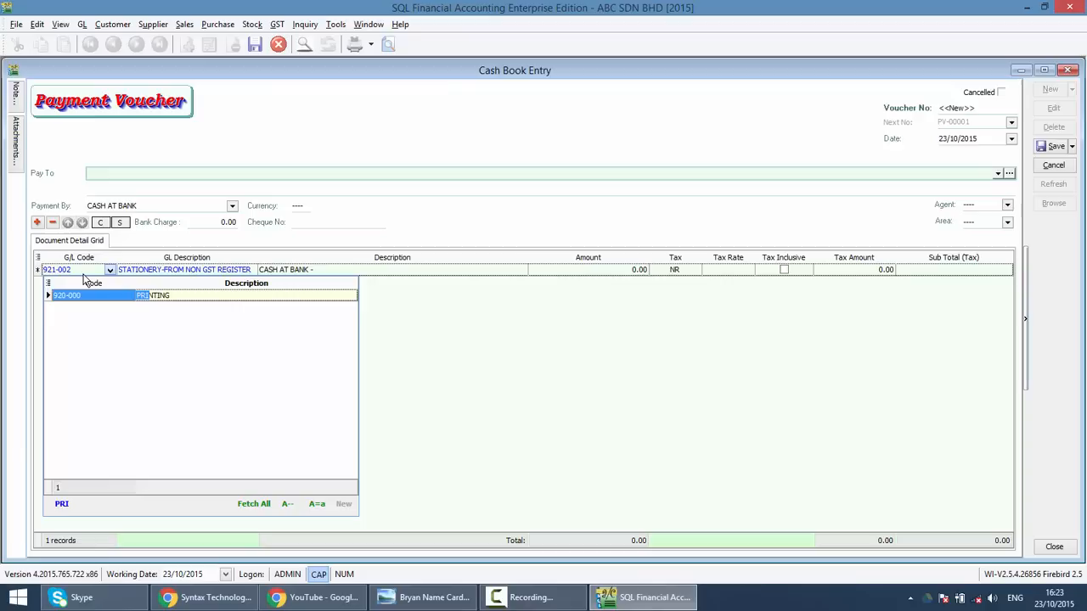
click(66, 296)
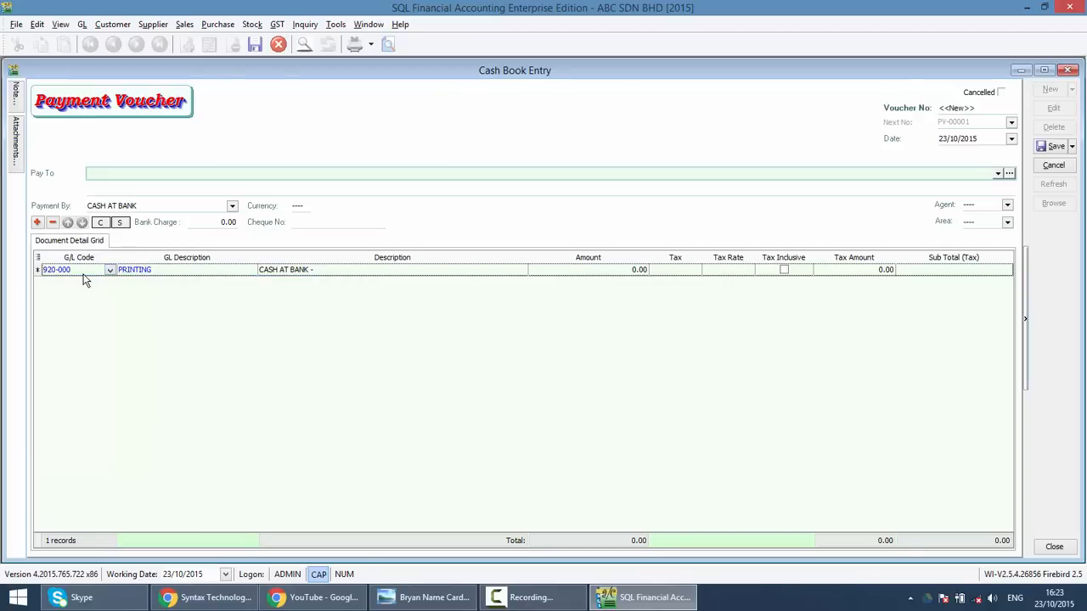
mouse_move(696, 306)
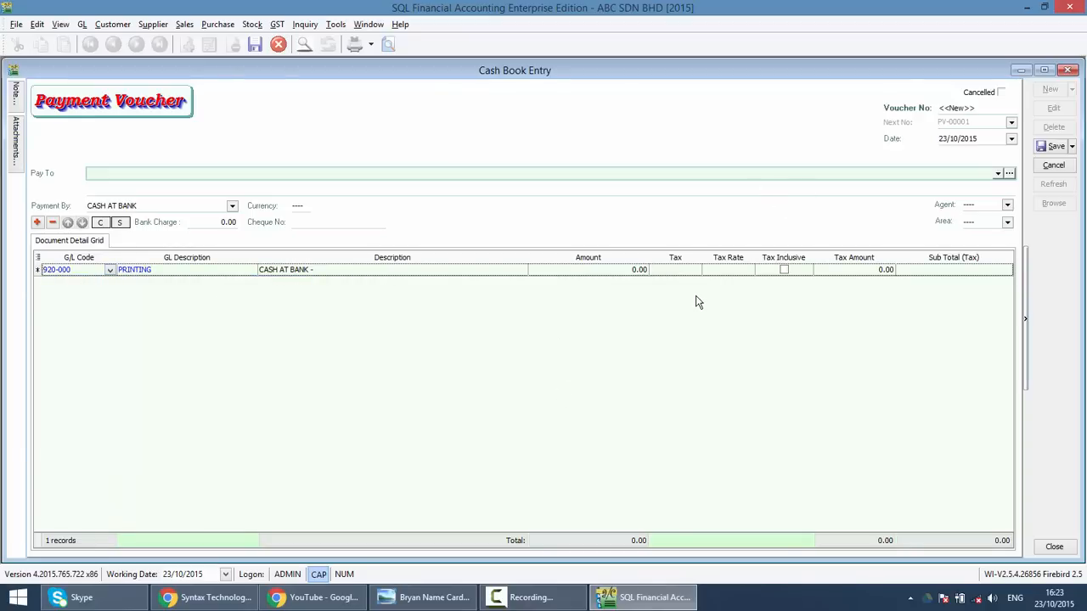
click(695, 268)
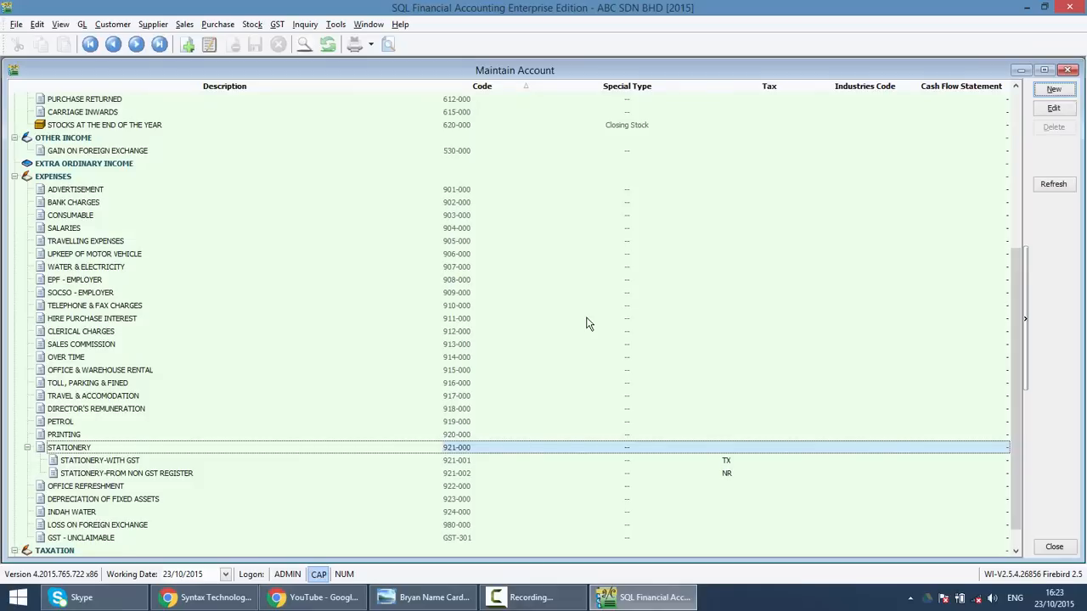
click(101, 460)
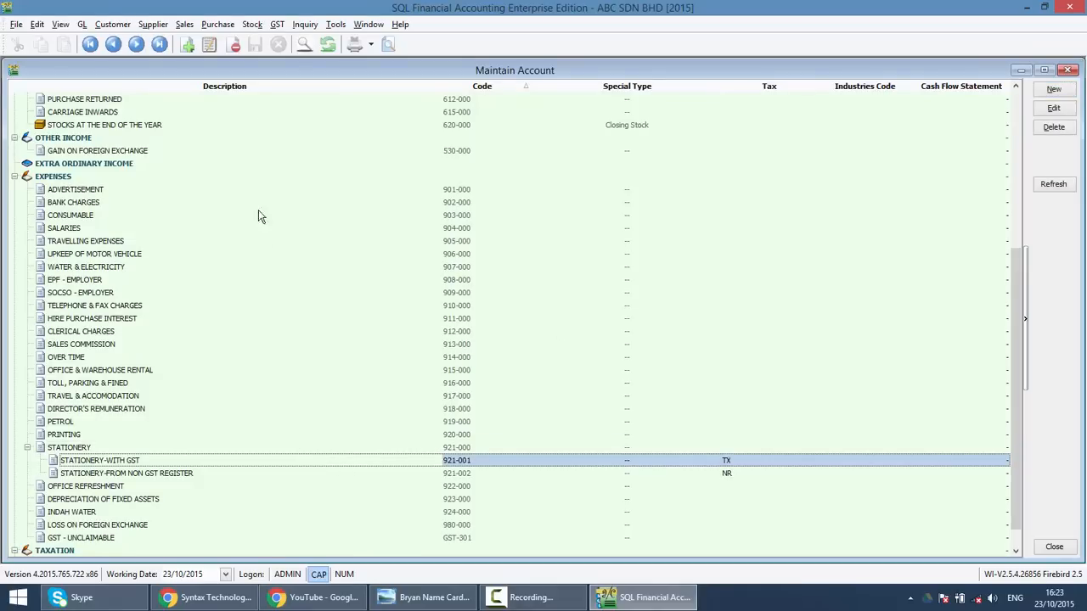
mouse_move(249, 285)
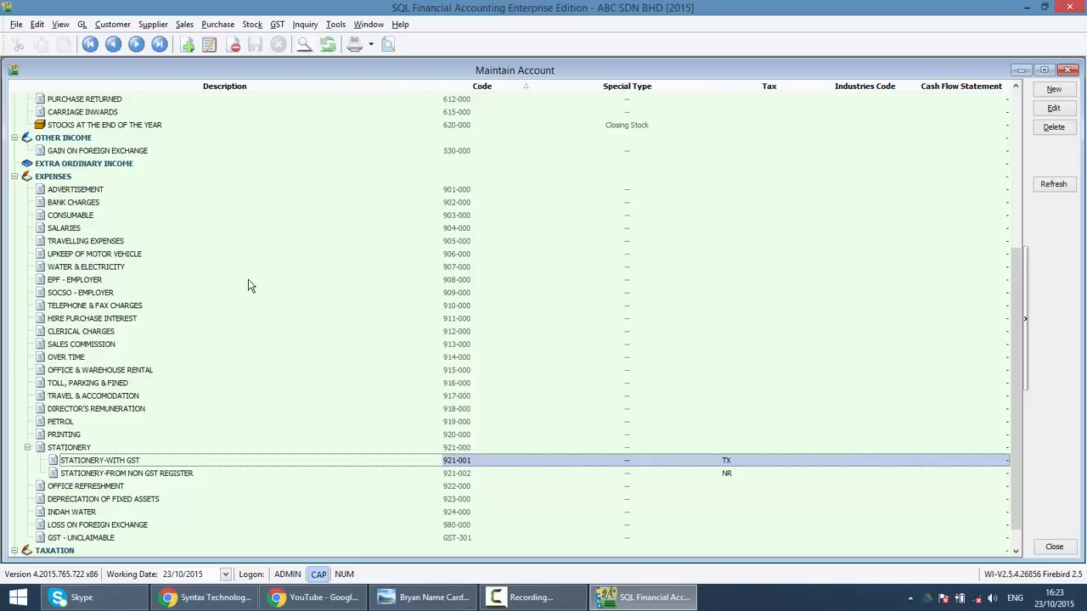
scroll(up, 3)
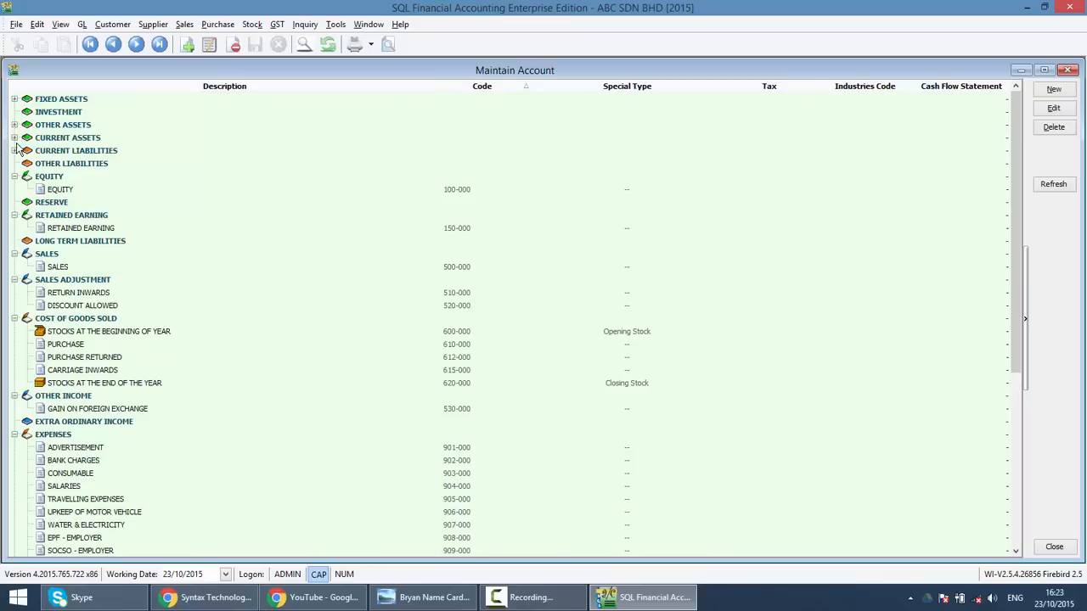
Step: Create MAYBANK sub-account 310-001 under CASH AT BANK with Bank Account special type
click(14, 138)
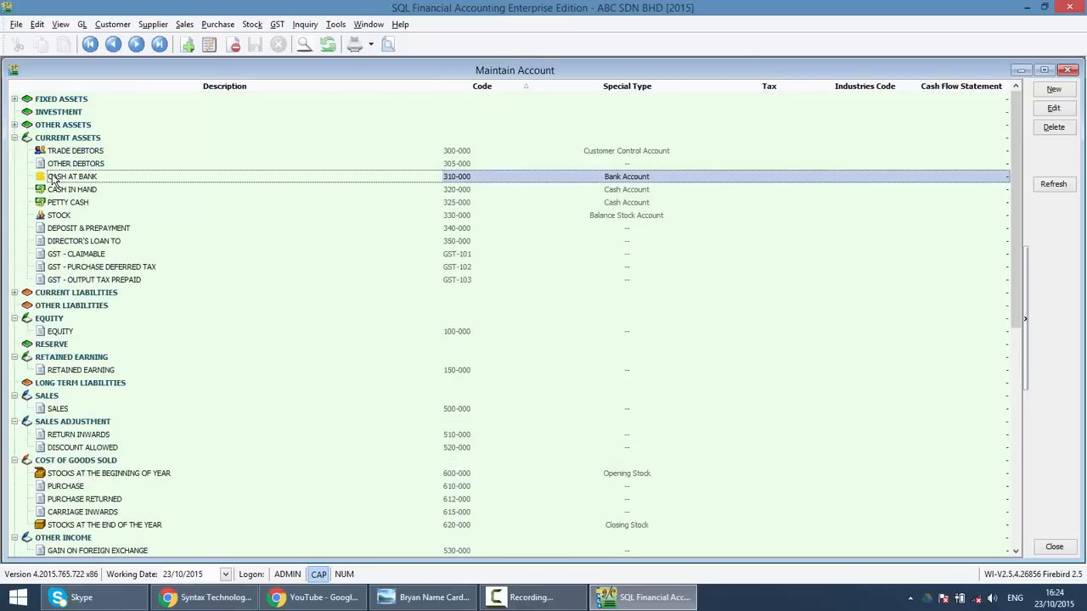
click(1053, 88)
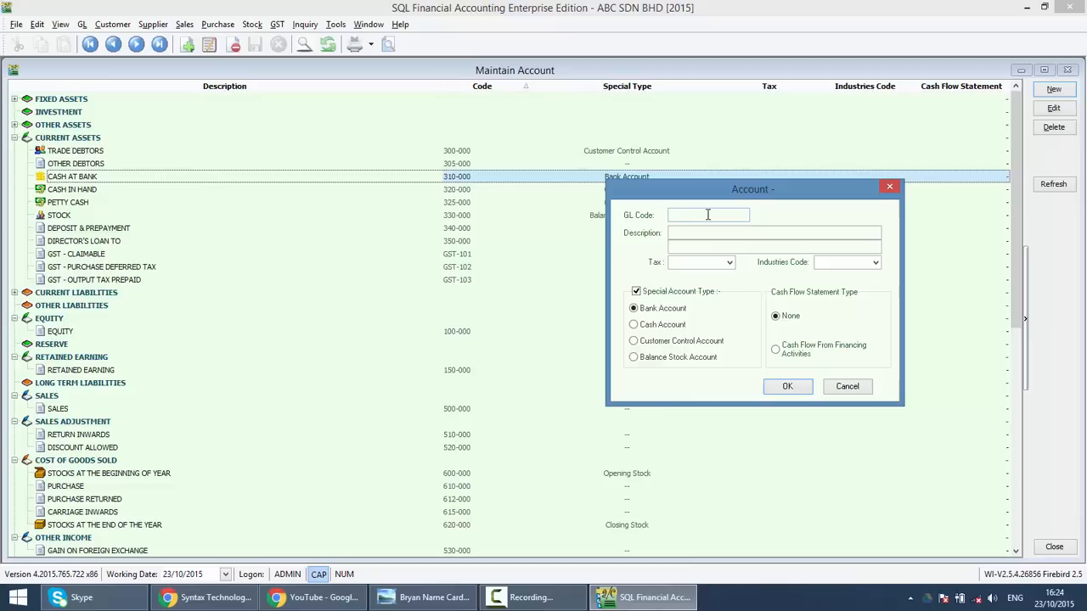
text(310-001)
click(775, 233)
text(MAY)
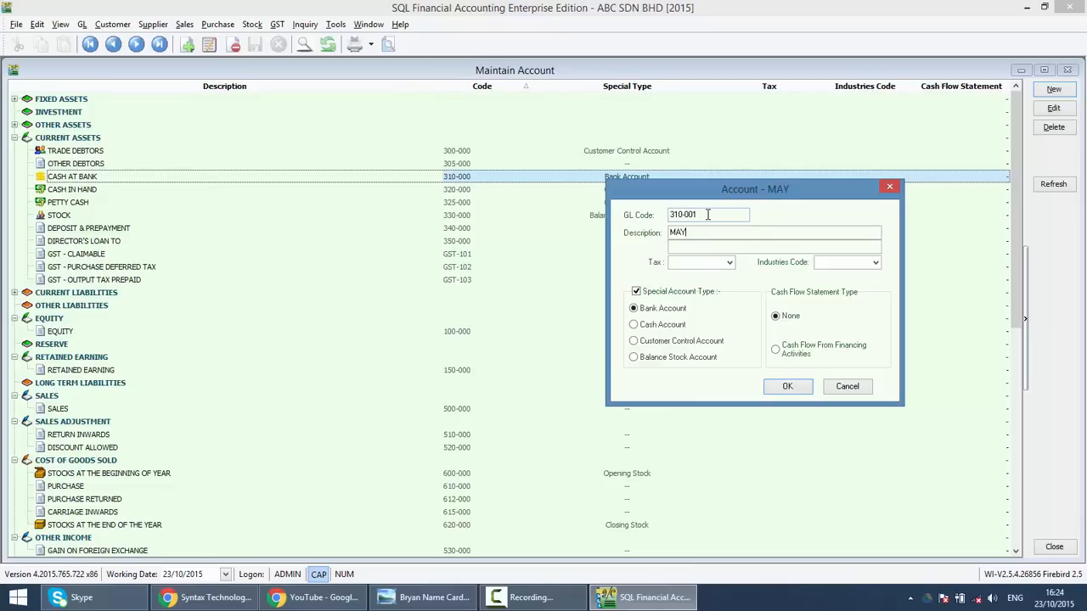
text(BANK)
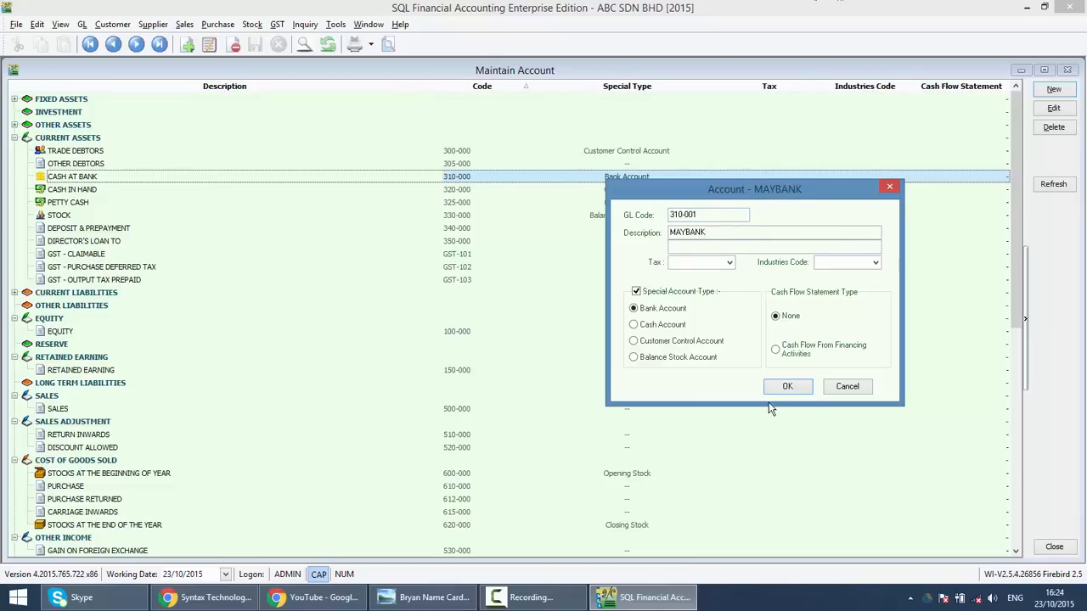
click(788, 387)
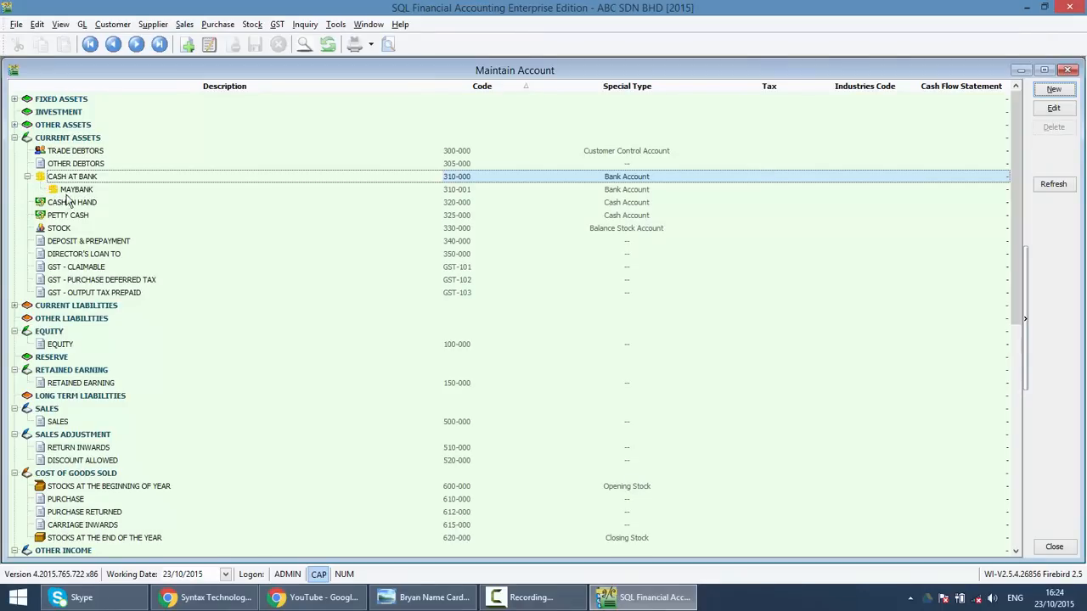
mouse_move(275, 307)
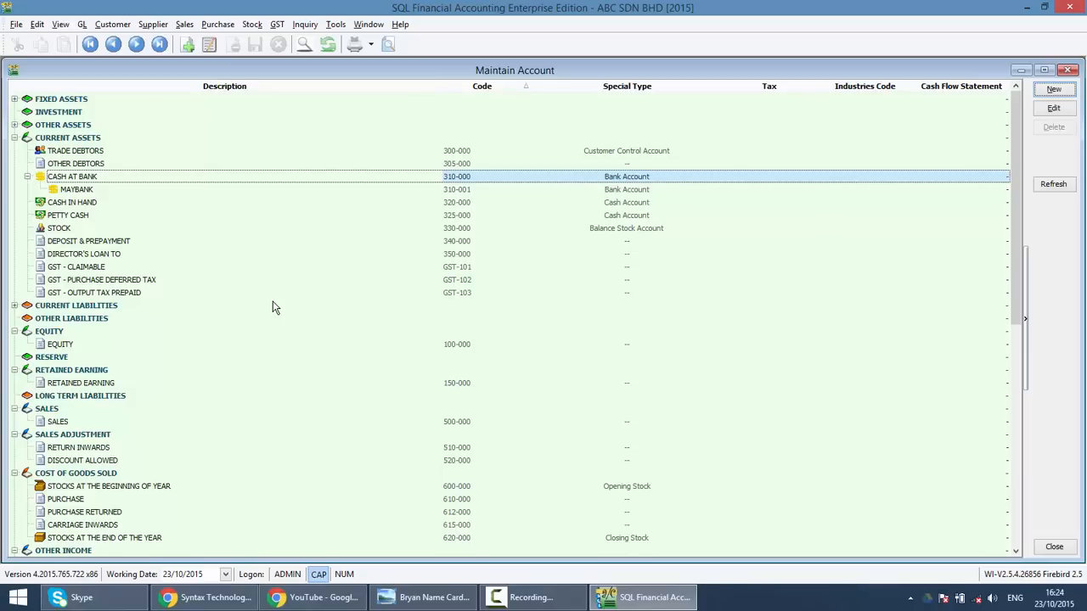
Step: Assign industry code 46510 to the SALES account
click(58, 421)
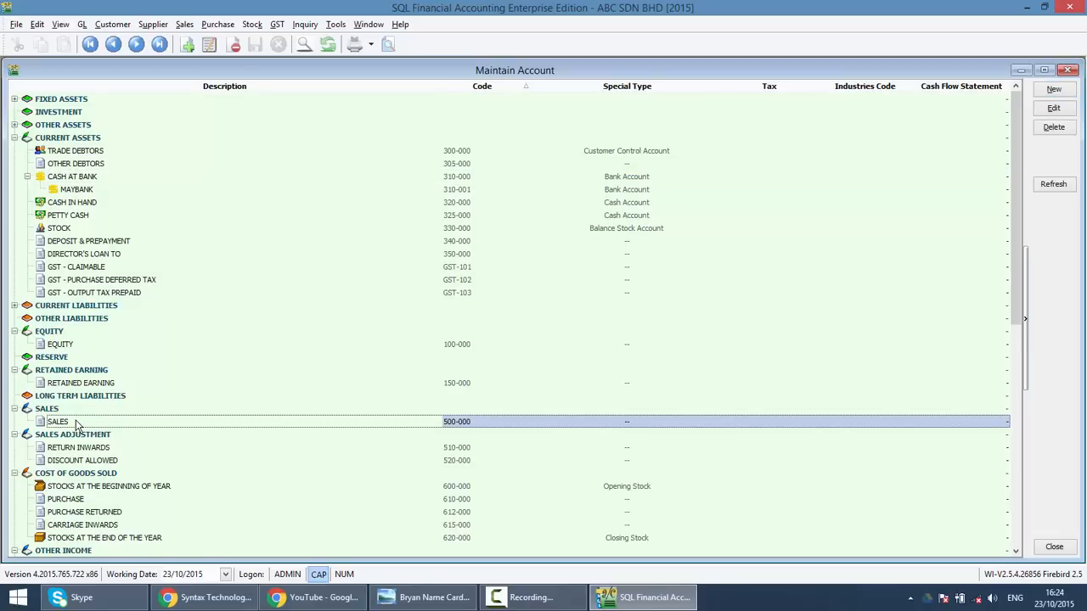
click(78, 448)
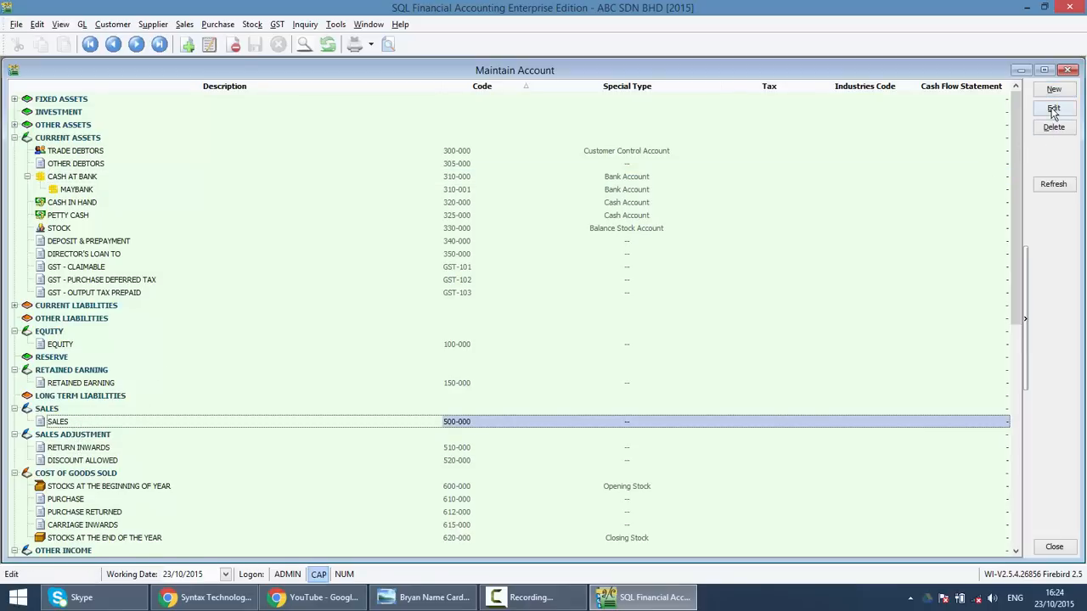
click(1053, 108)
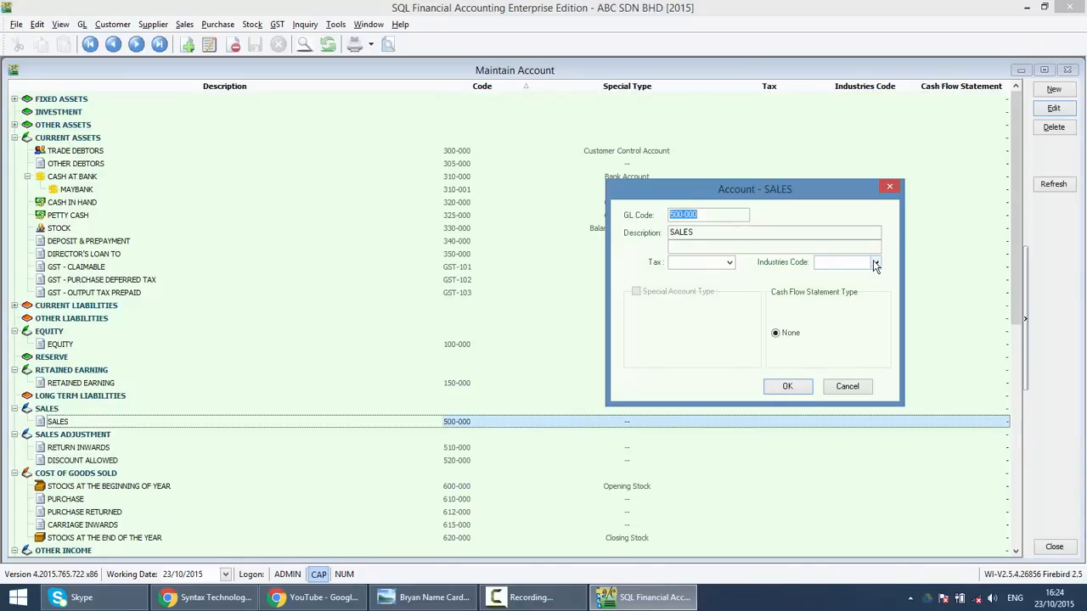
click(876, 261)
text(SOF)
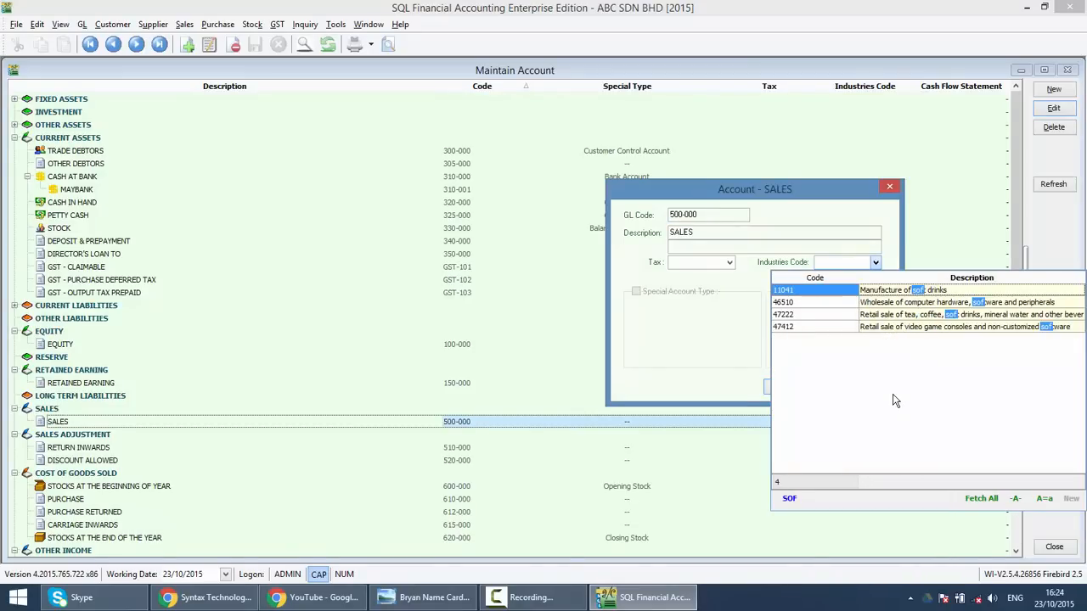
text(TW)
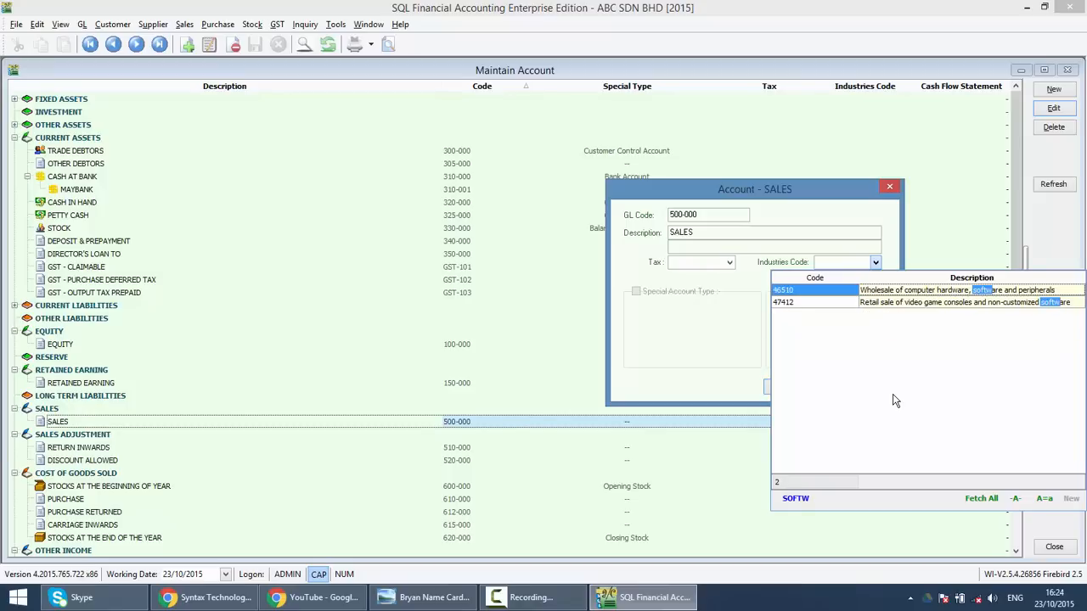
click(781, 289)
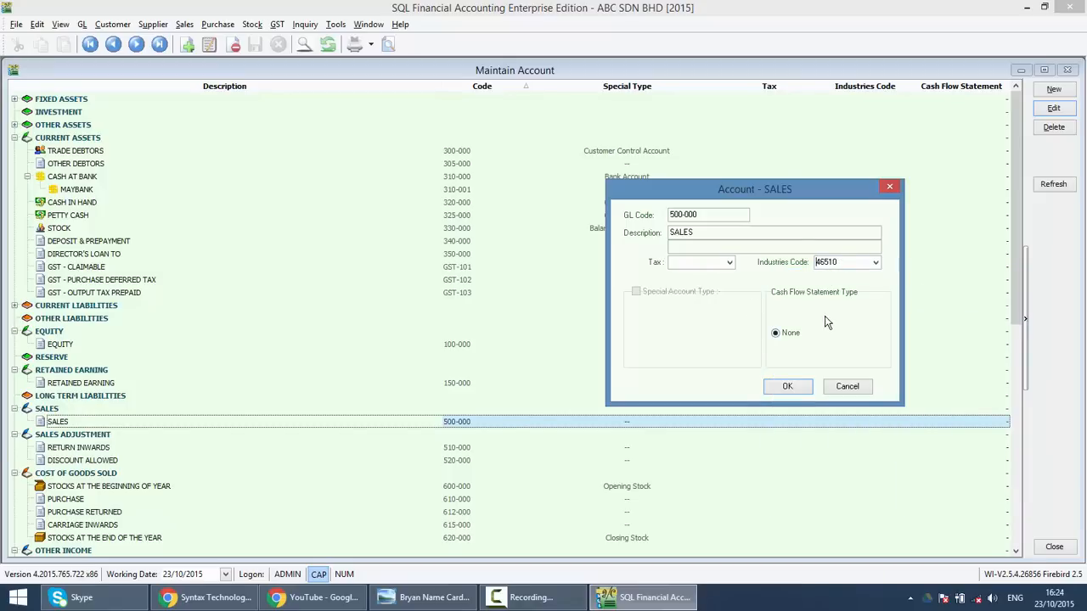
click(788, 387)
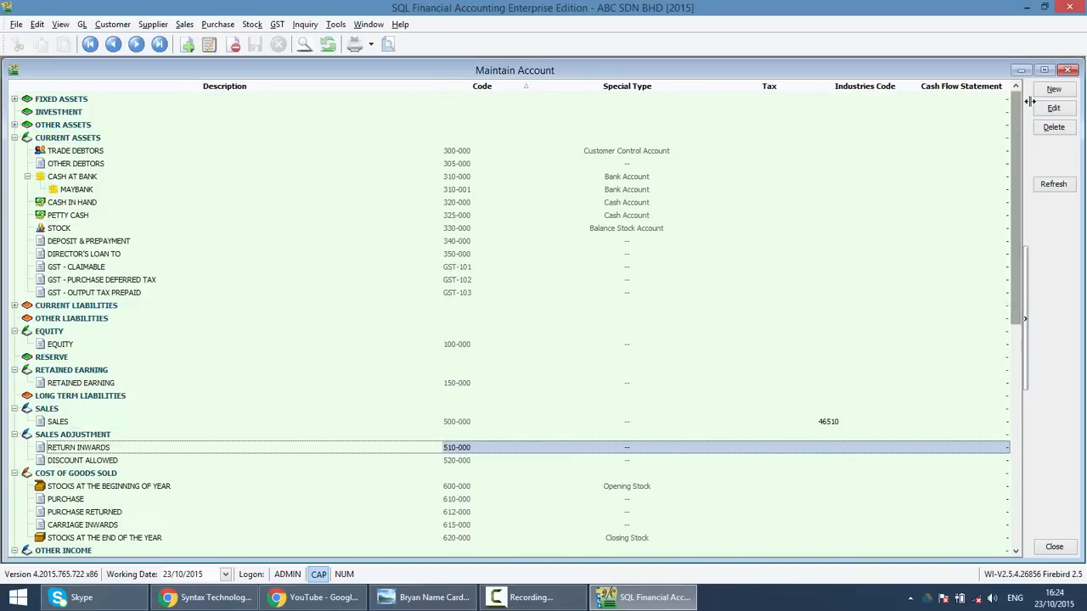
Step: Assign industry code 46510 to the RETURN INWARDS account
click(1053, 109)
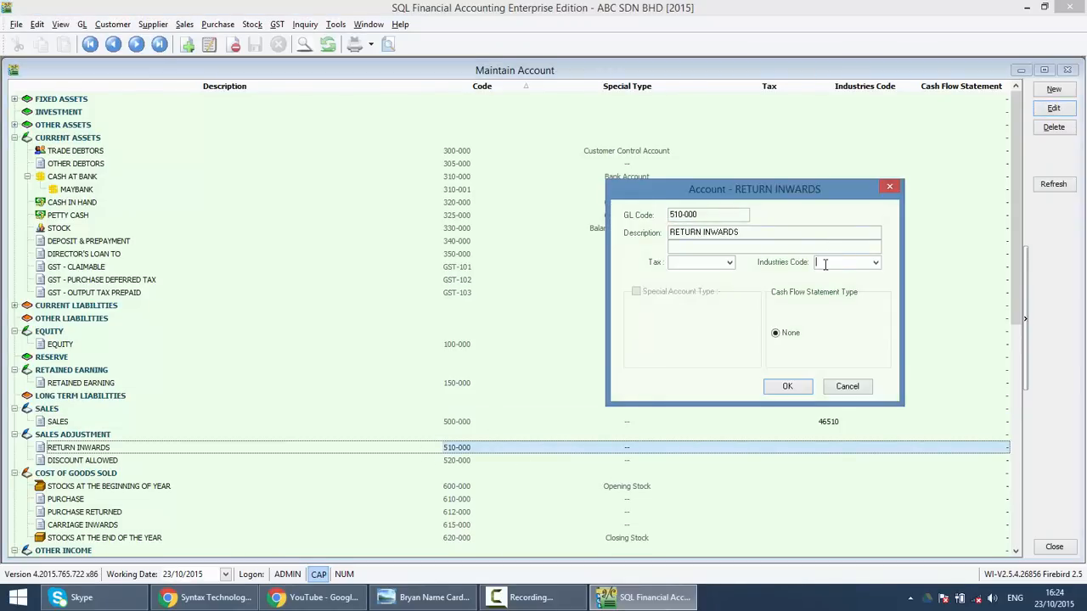
click(873, 261)
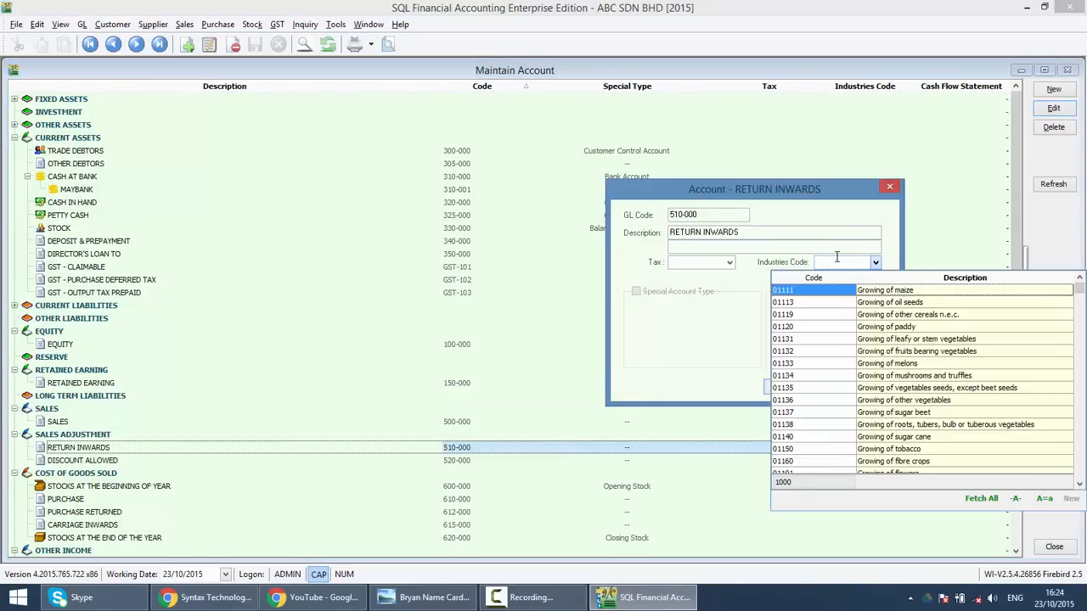
text(46510)
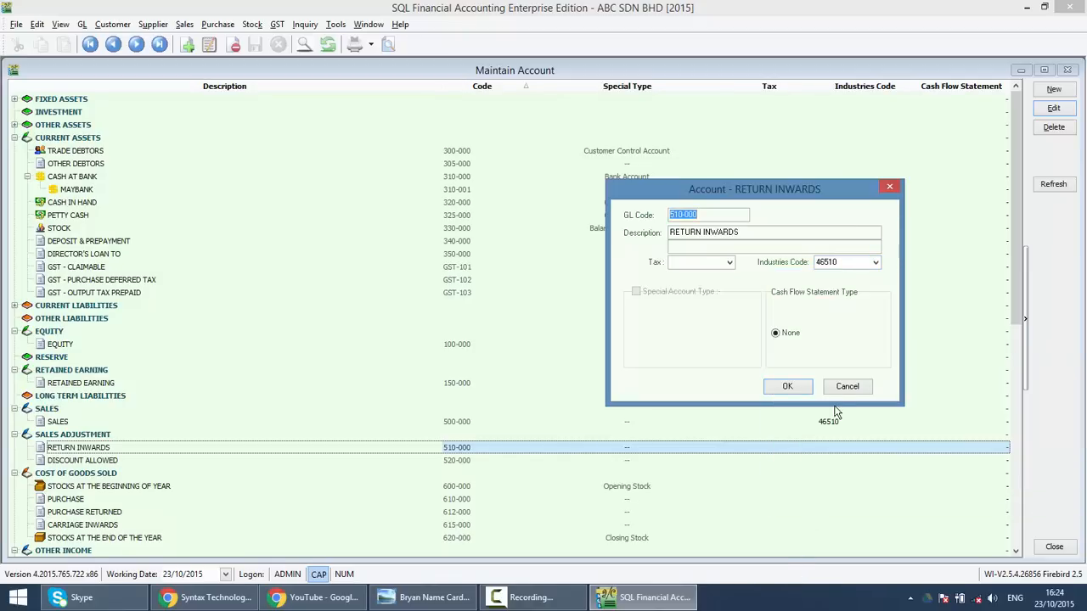
click(786, 388)
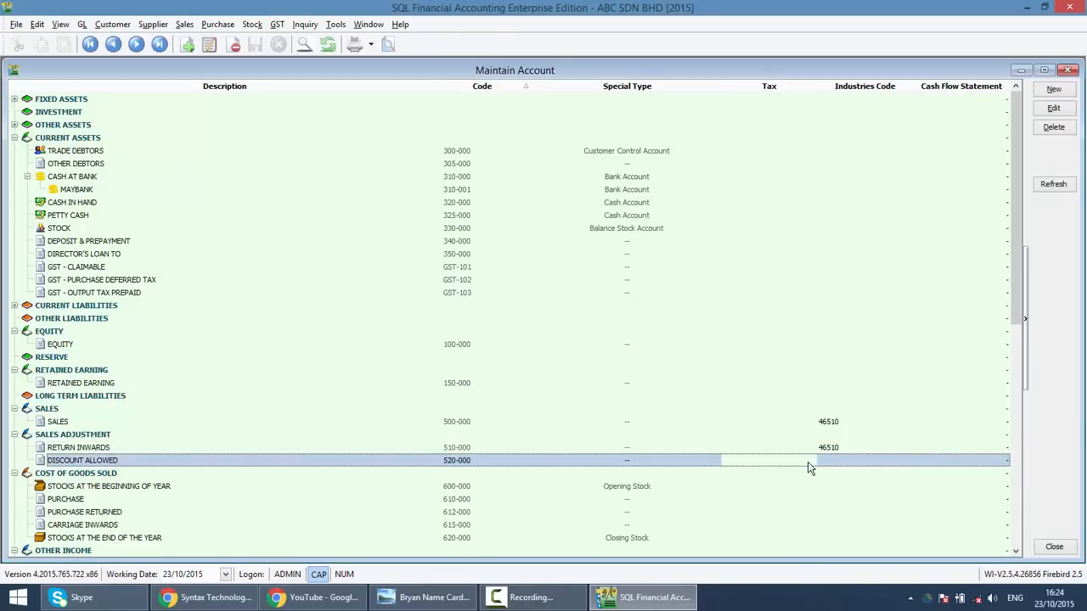
Step: Assign industry code 46510 to the DISCOUNT ALLOWED account
click(1053, 109)
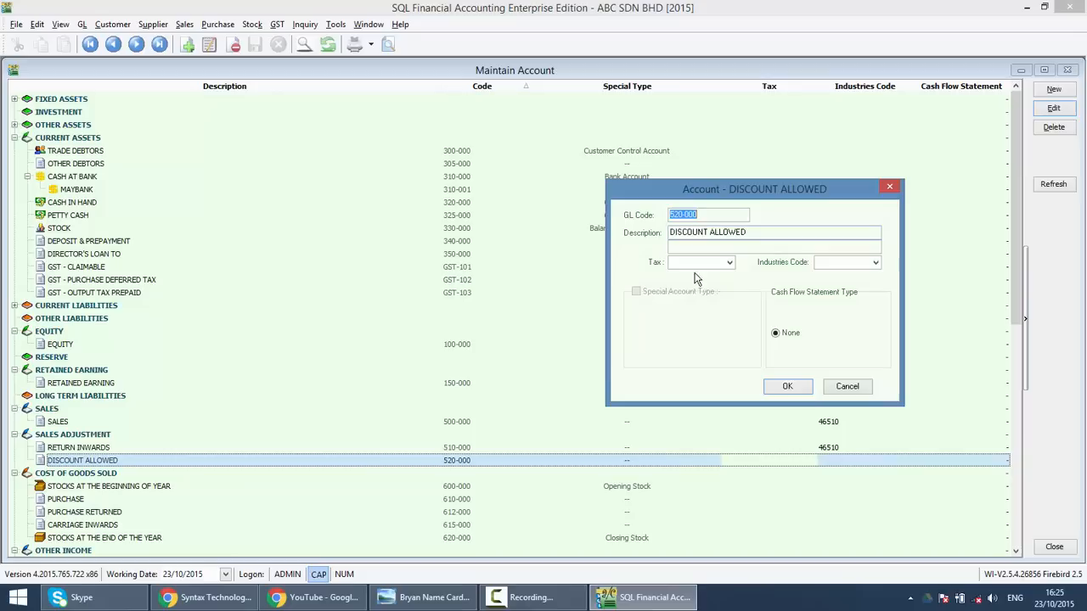
click(875, 262)
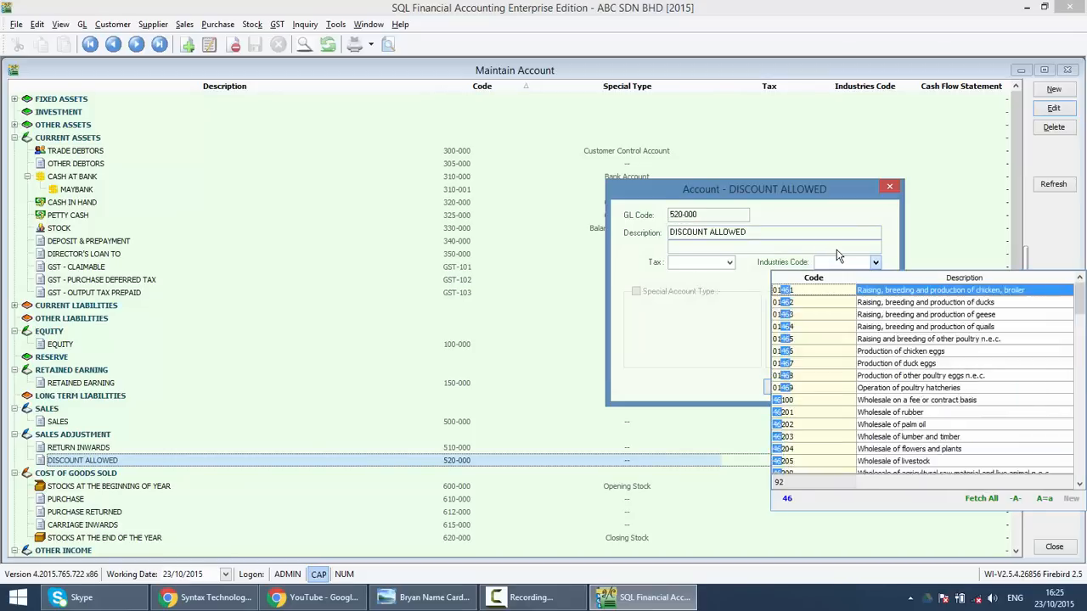
click(841, 413)
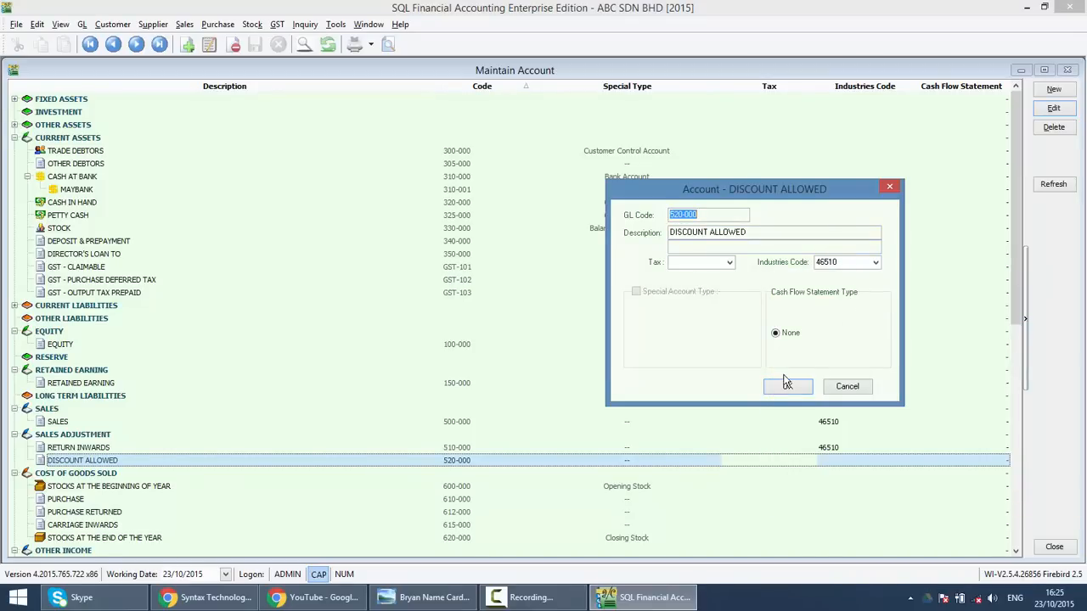
click(785, 387)
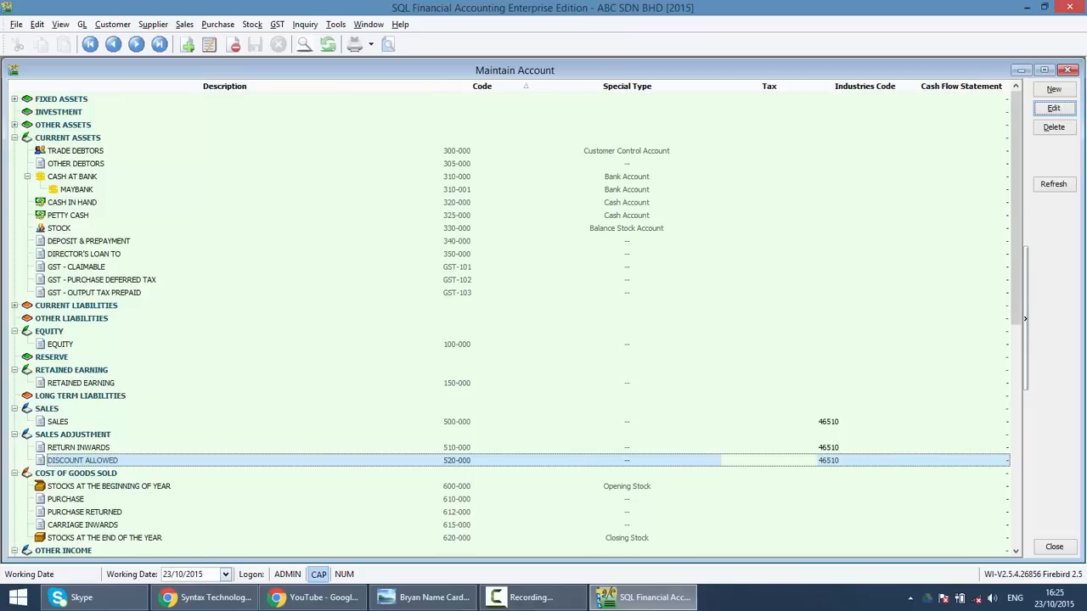
Step: Switch from the accounting software to the Syntax Technologies Facebook page in Chrome
click(203, 598)
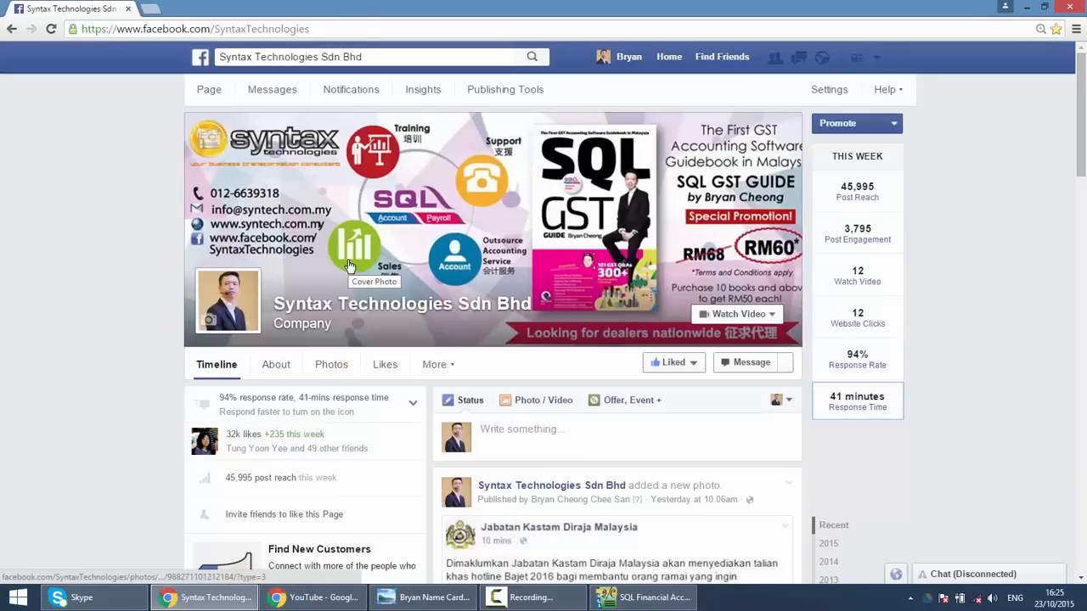
mouse_move(151, 75)
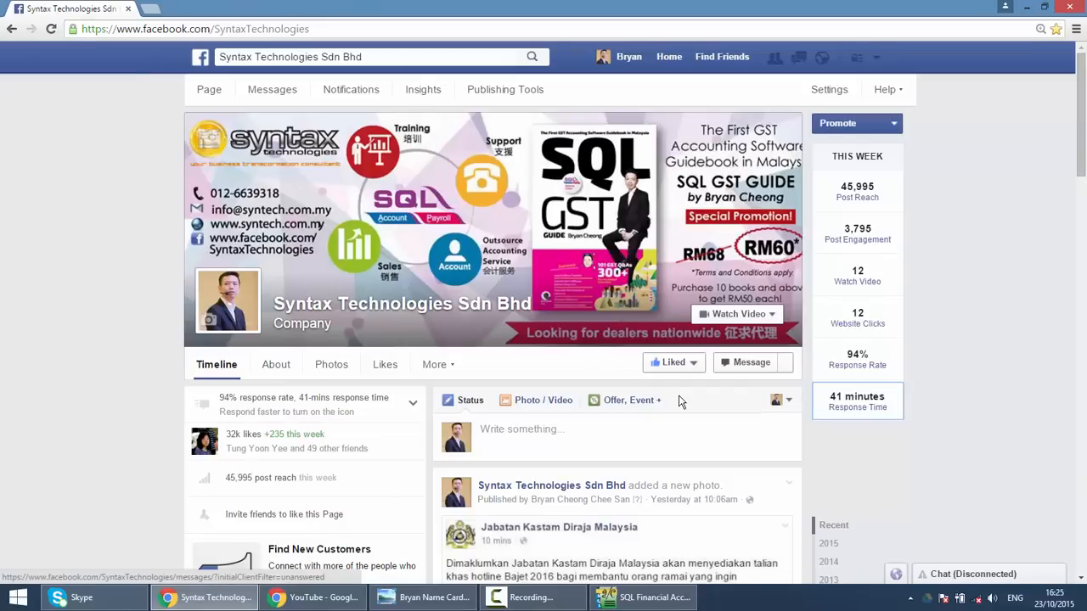
mouse_move(682, 472)
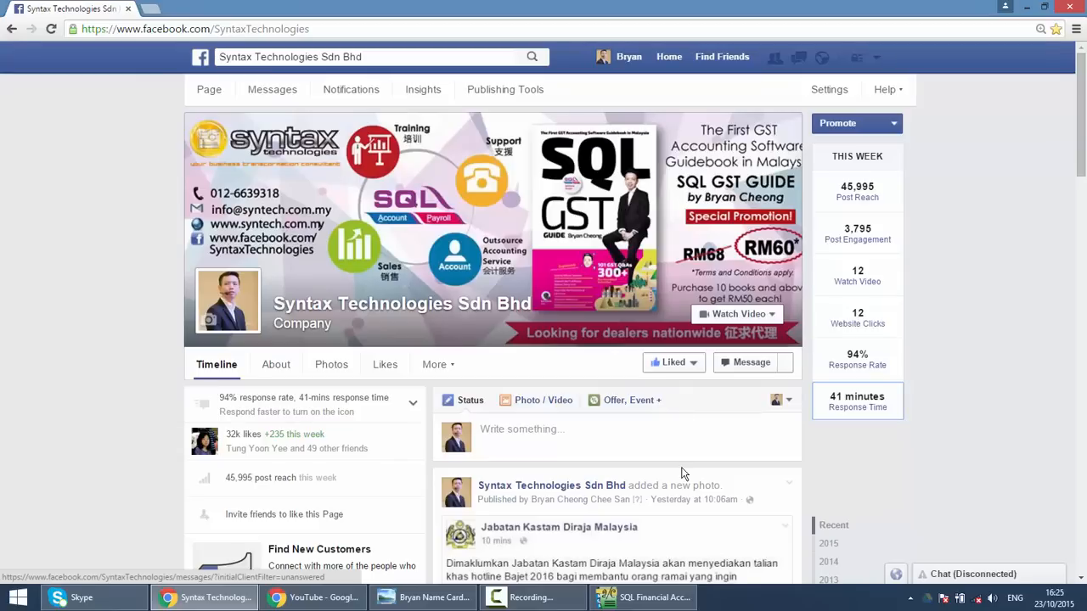
mouse_move(440, 466)
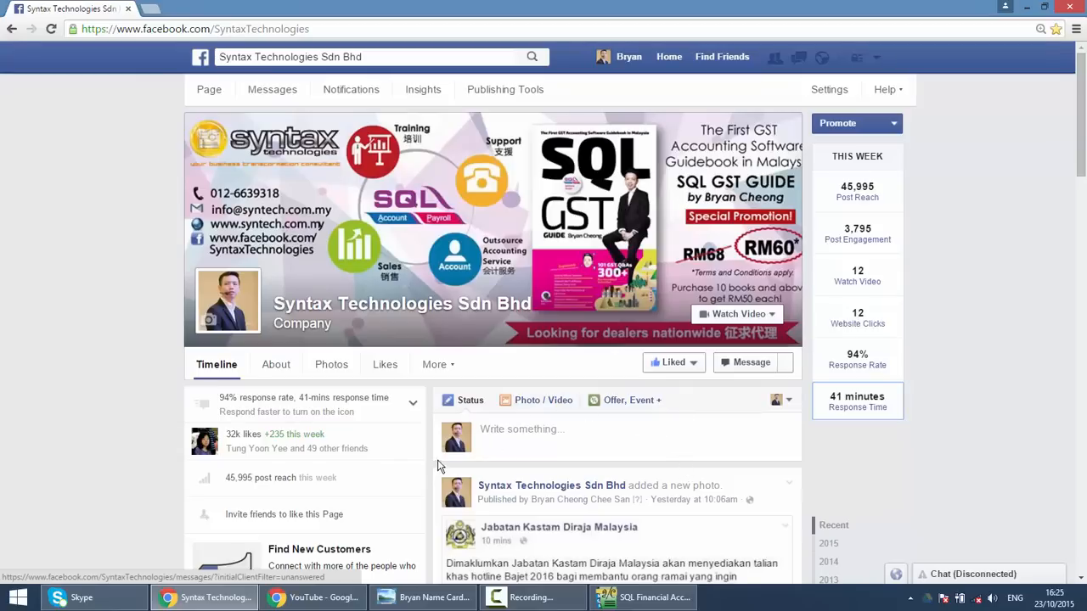
mouse_move(312, 597)
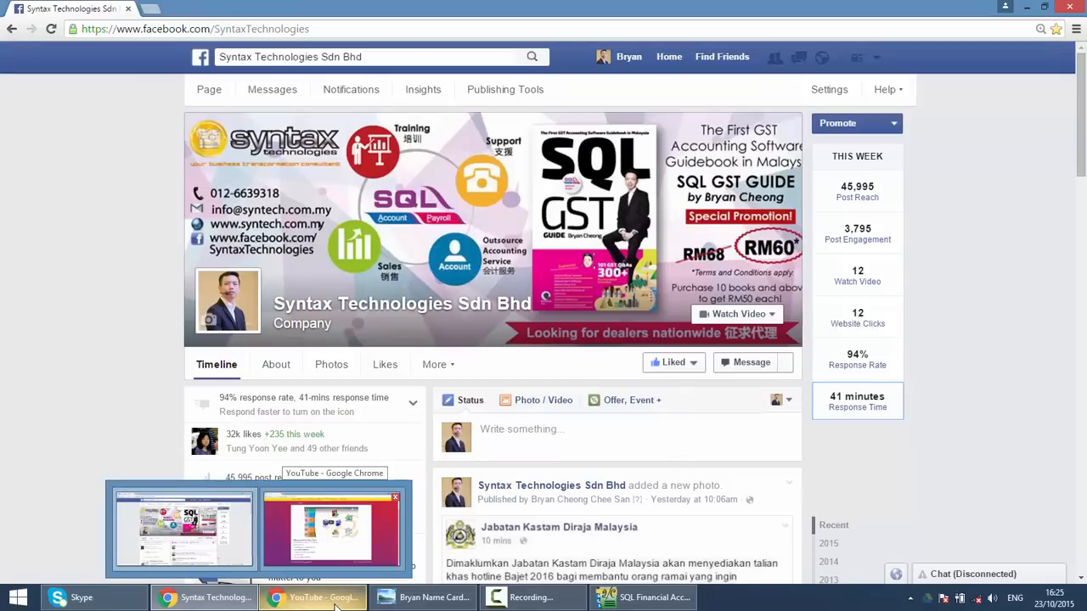
Step: Visit the SQL demo video tab, then show the company name card in Windows Photo Viewer
click(331, 526)
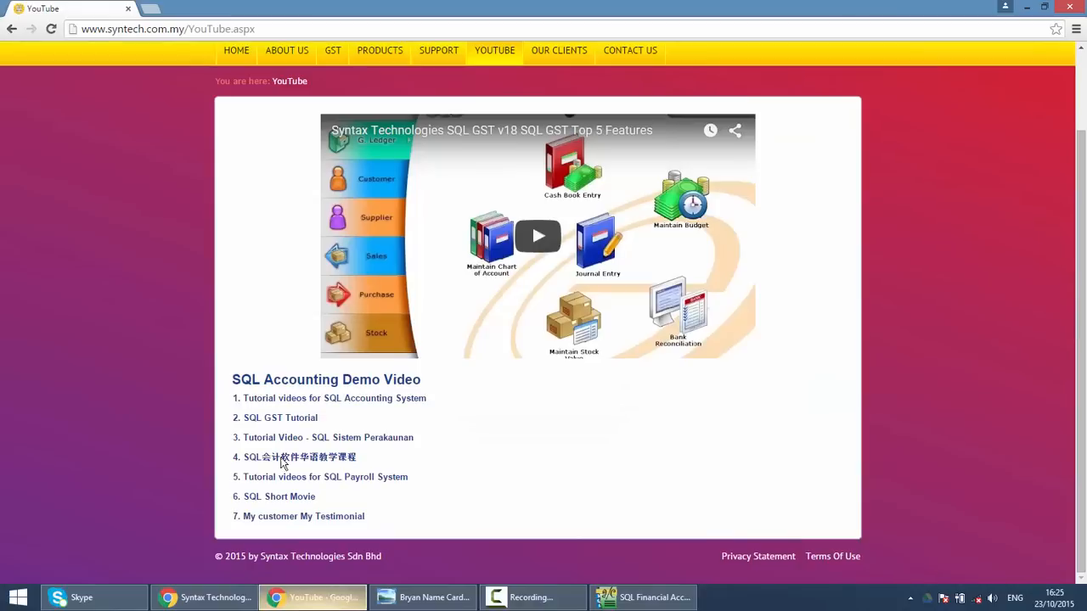
mouse_move(380, 15)
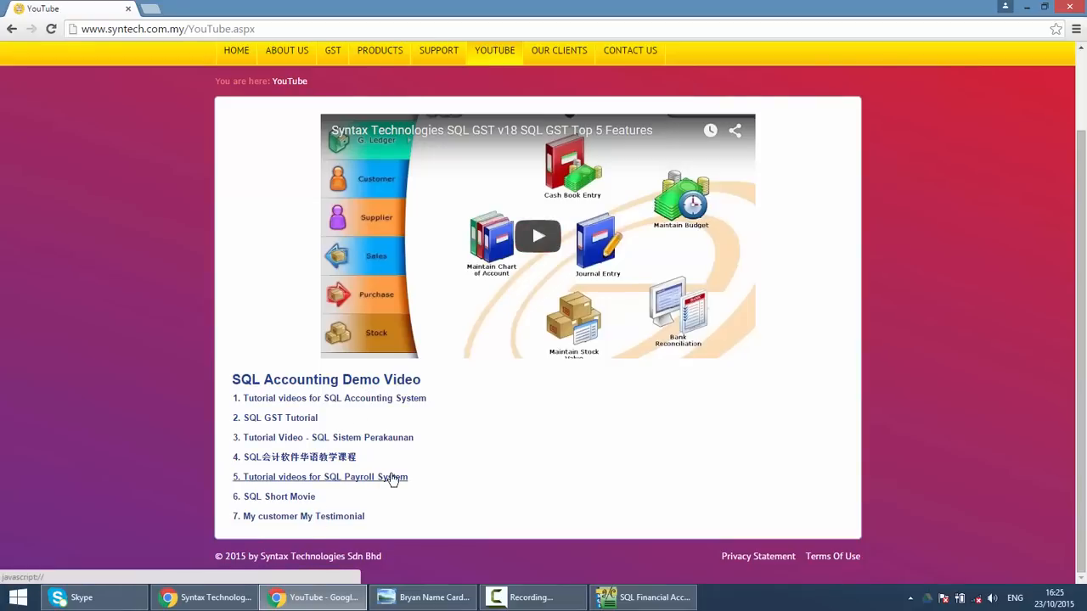
click(421, 598)
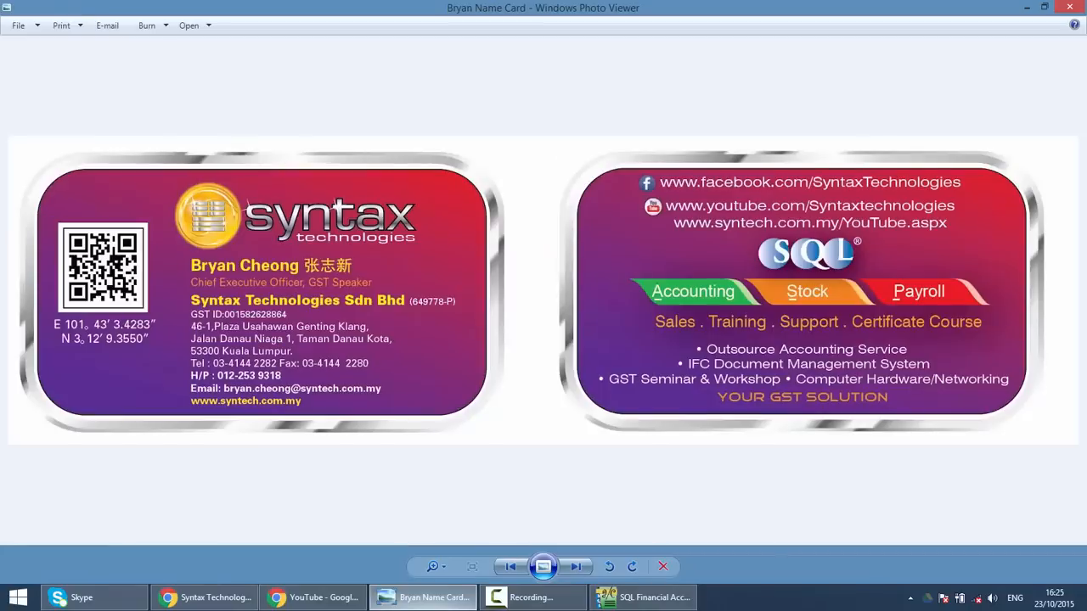
mouse_move(323, 460)
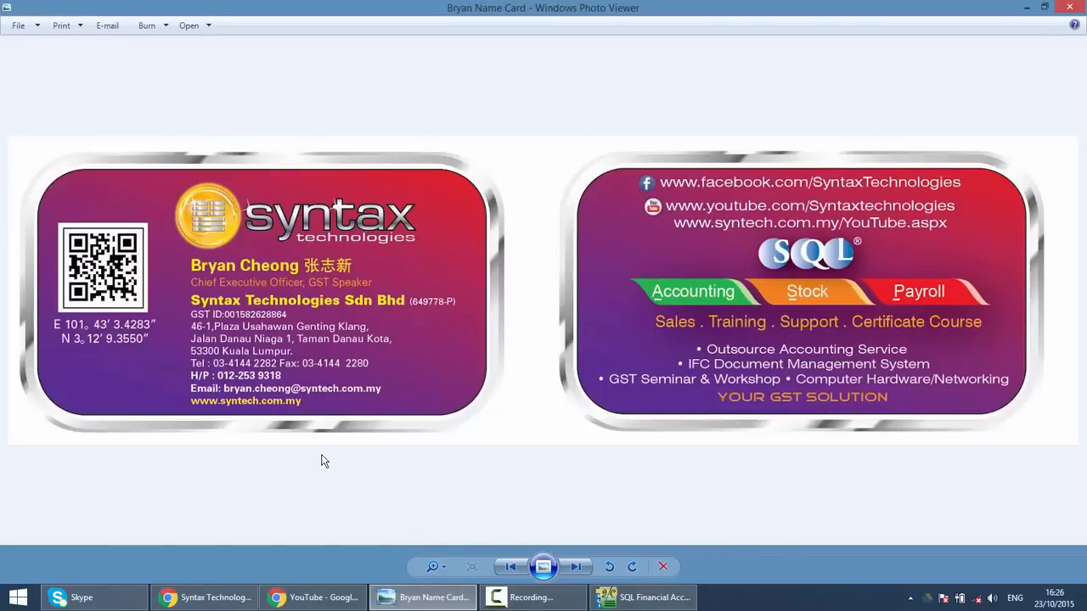